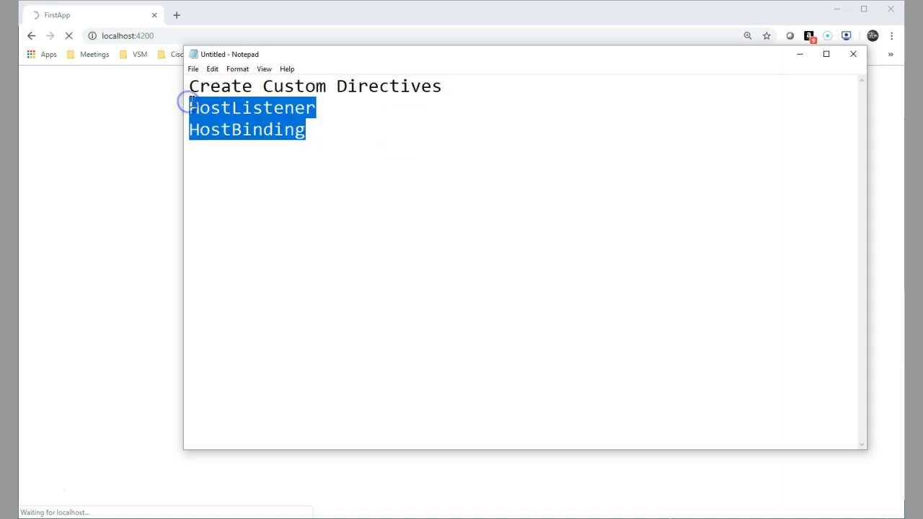
pyautogui.moveTo(326, 147)
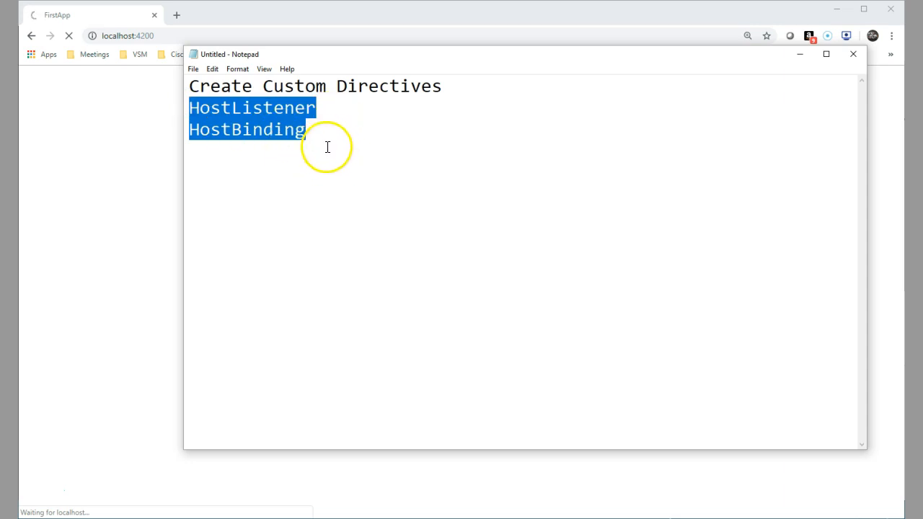
pyautogui.moveTo(329, 136)
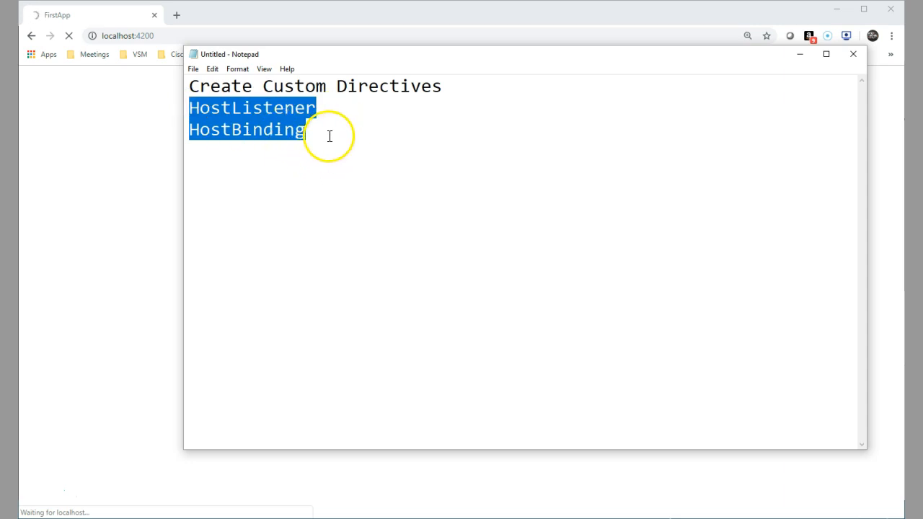
# Review app.component.html and basicHighlight.directive.ts before editing the template.
pyautogui.click(566, 173)
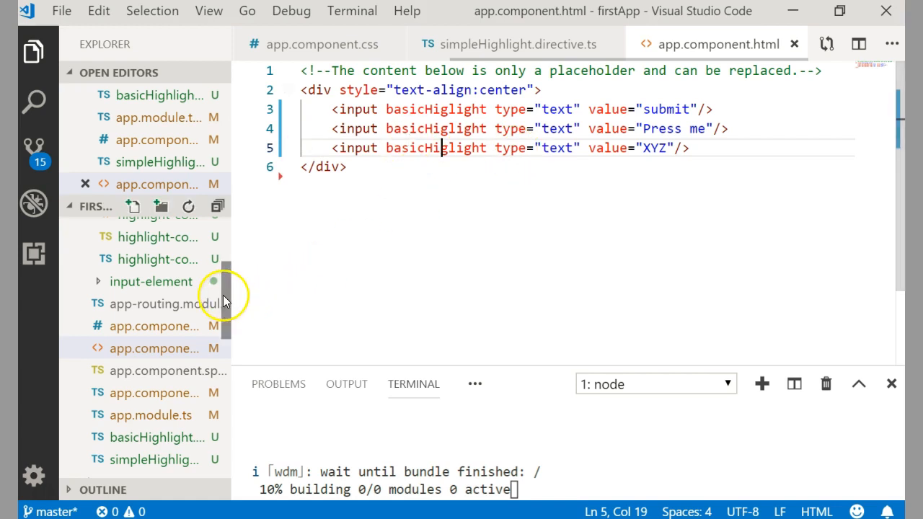
pyautogui.scroll(3)
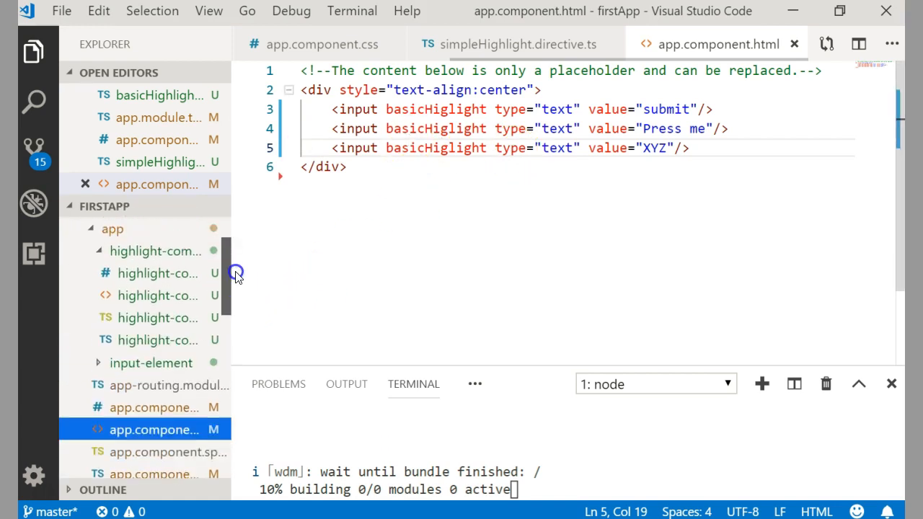
pyautogui.scroll(-3)
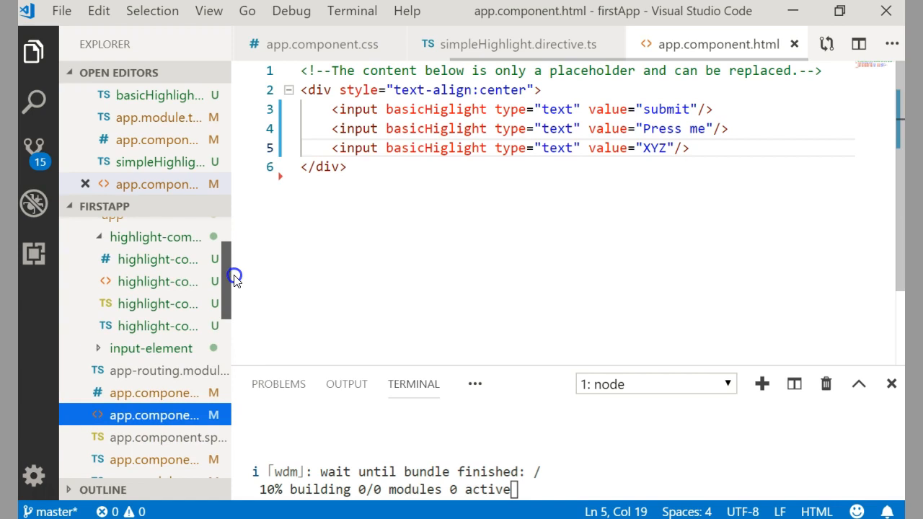
pyautogui.scroll(-3)
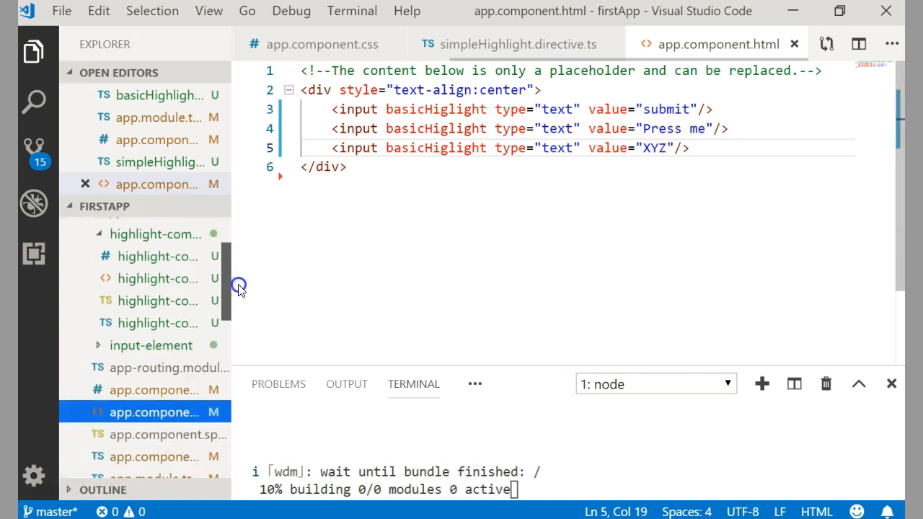
pyautogui.scroll(-3)
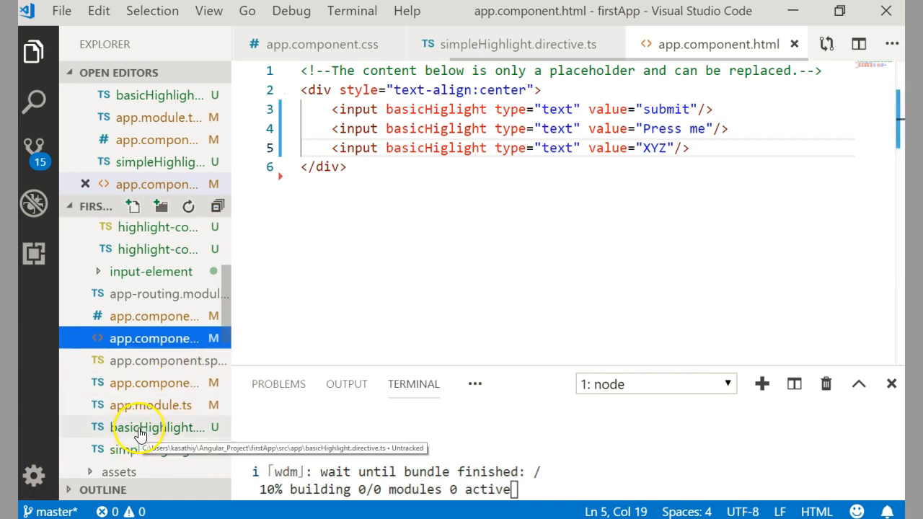
pyautogui.click(141, 427)
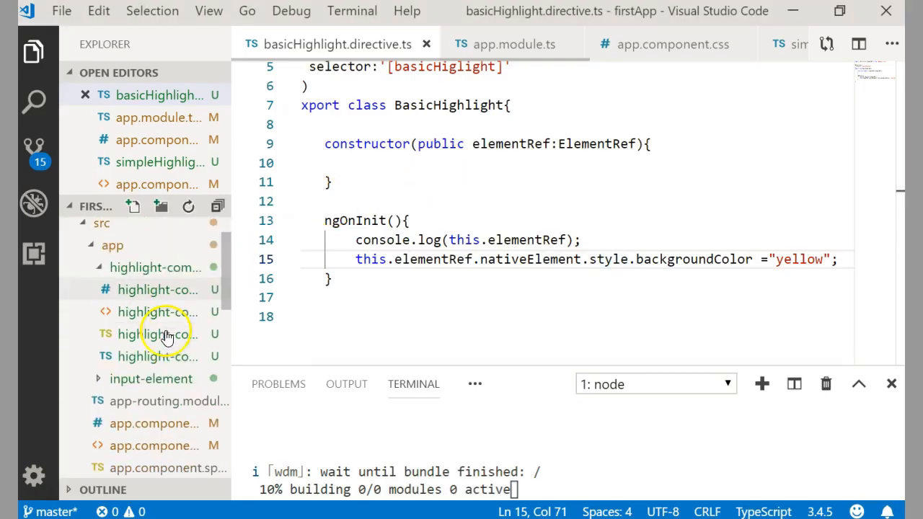
pyautogui.scroll(-3)
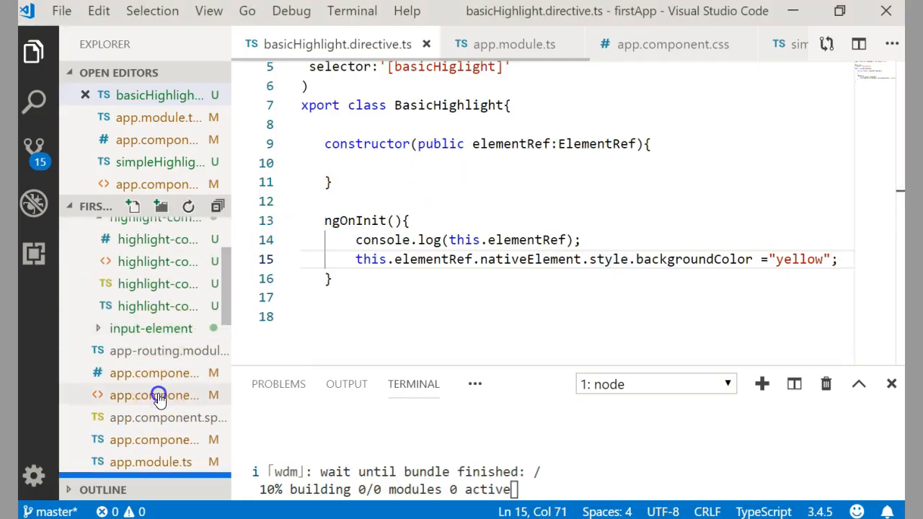
pyautogui.click(153, 395)
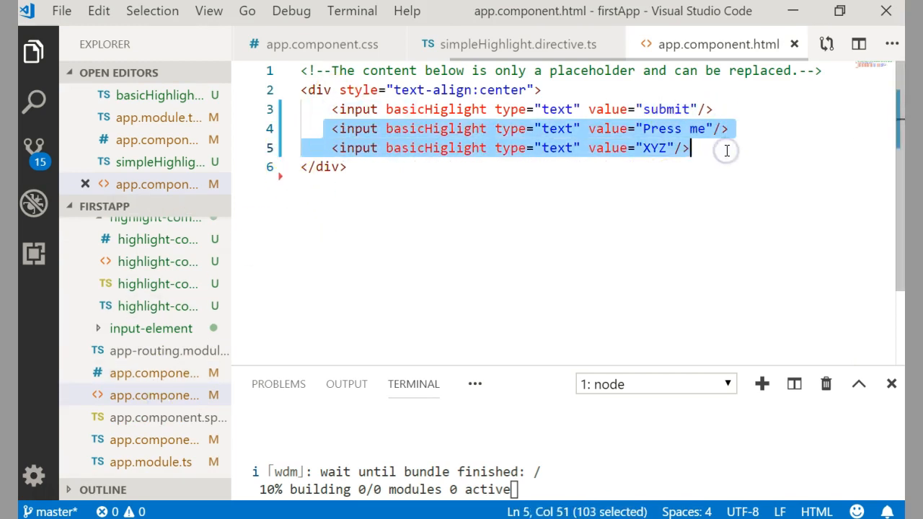
# Remove the Press me and XYZ inputs so only the basicHiglight submit input remains.
pyautogui.press('Delete')
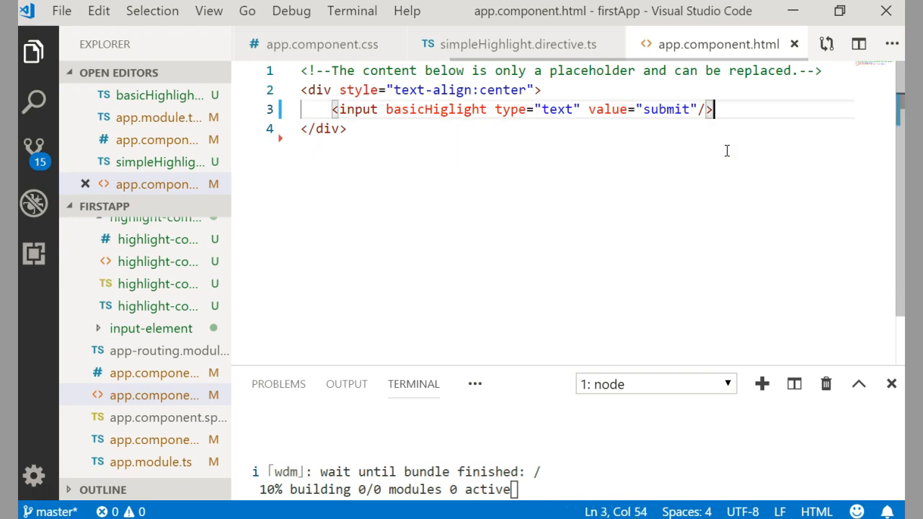
pyautogui.moveTo(453, 72)
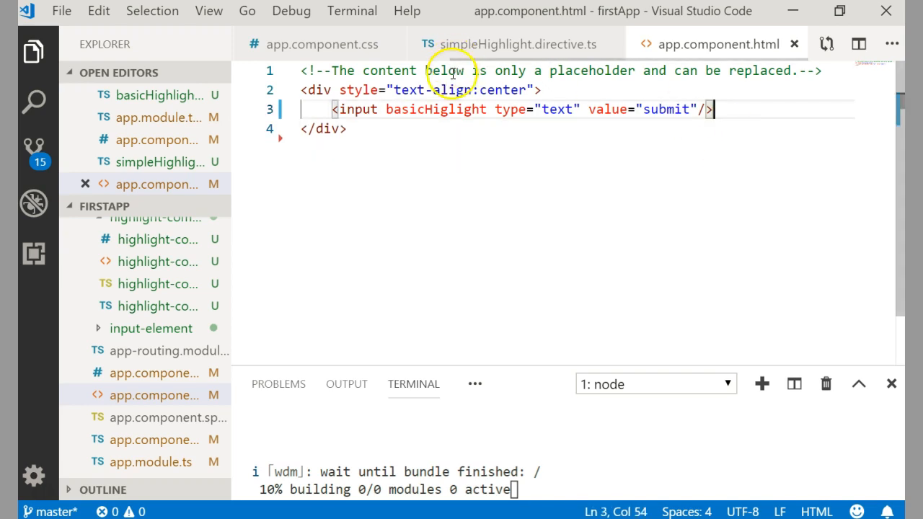
pyautogui.moveTo(493, 89)
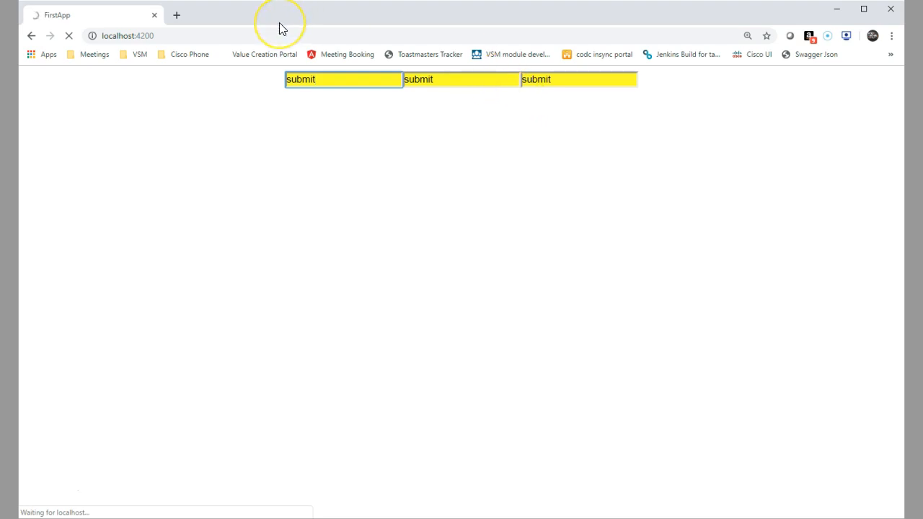
pyautogui.click(69, 35)
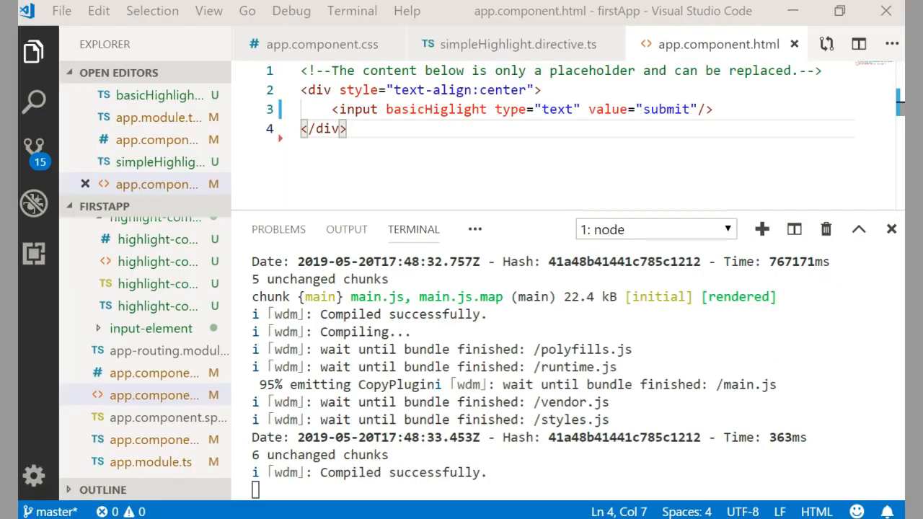
# Reopen basicHighlight.directive.ts and select the two ngOnInit body lines.
pyautogui.click(346, 129)
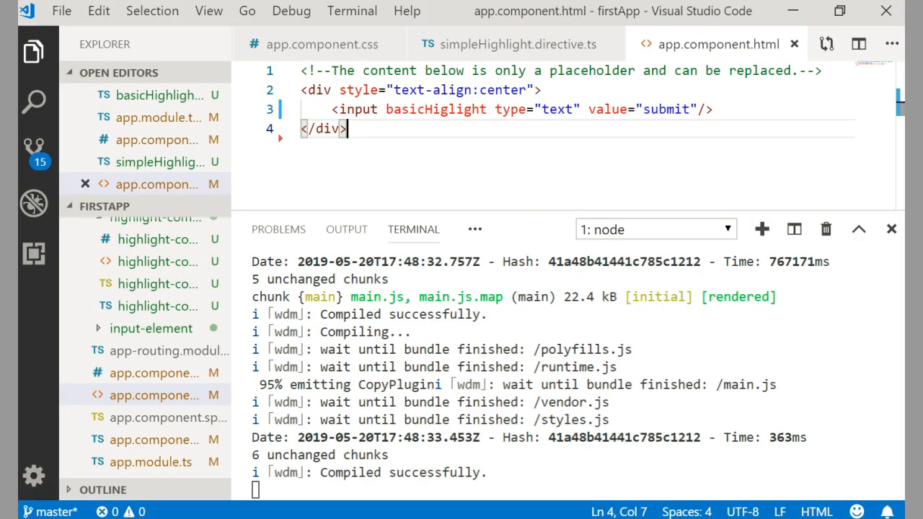
pyautogui.moveTo(231, 308)
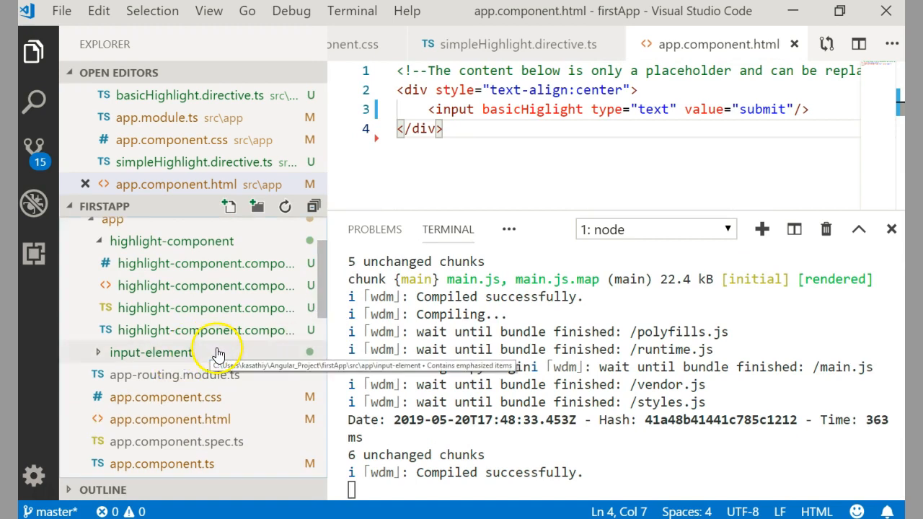
pyautogui.scroll(3)
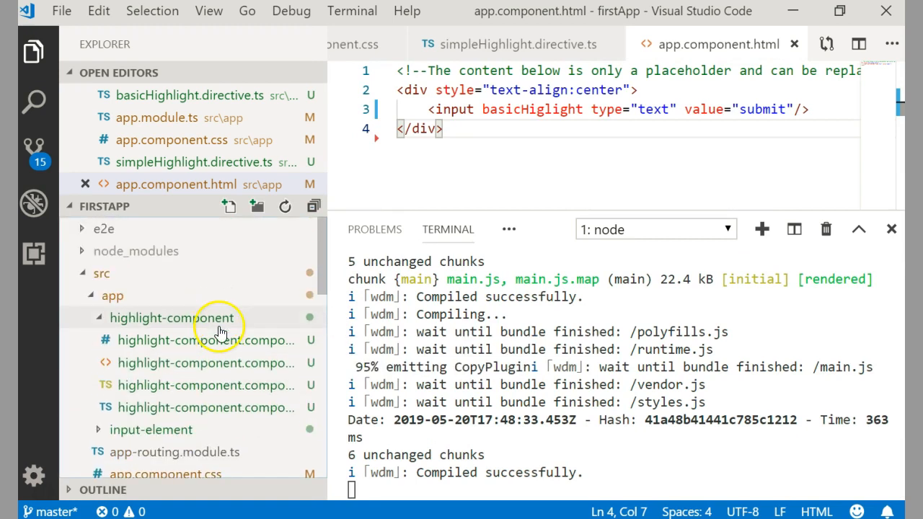
pyautogui.scroll(-3)
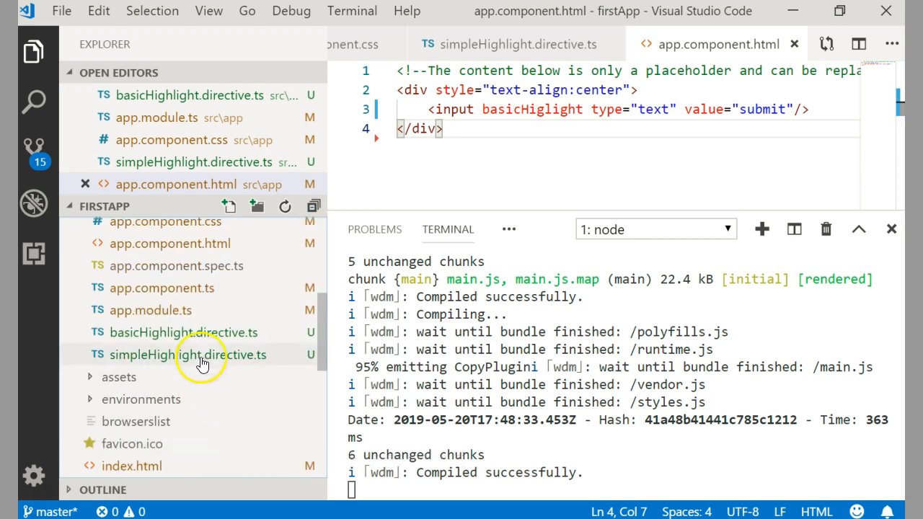
pyautogui.click(183, 332)
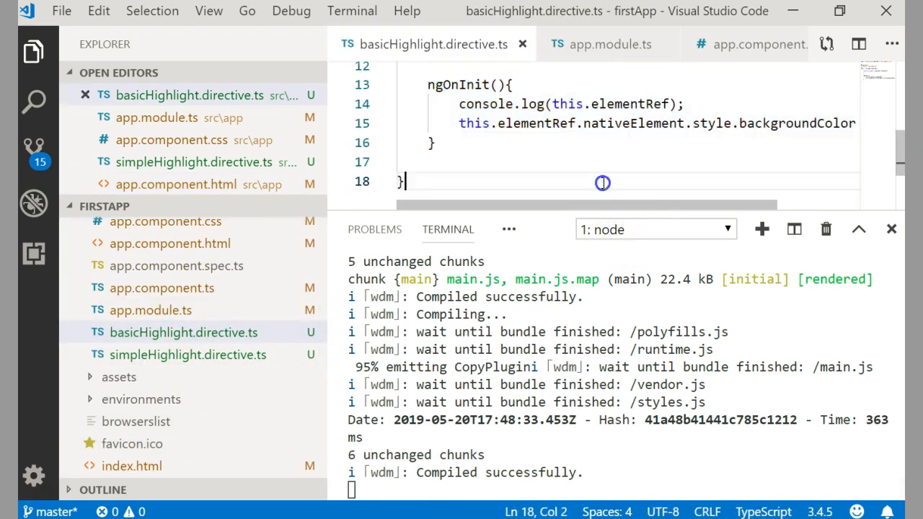
pyautogui.scroll(3)
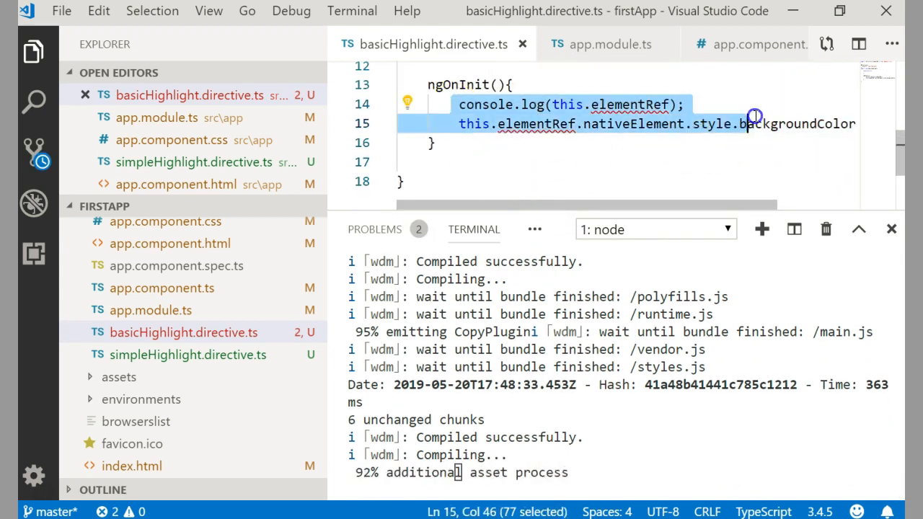
# Empty ngOnInit of its logging and yellow-background lines and add a blank line in the class body.
pyautogui.write('="yellow";')
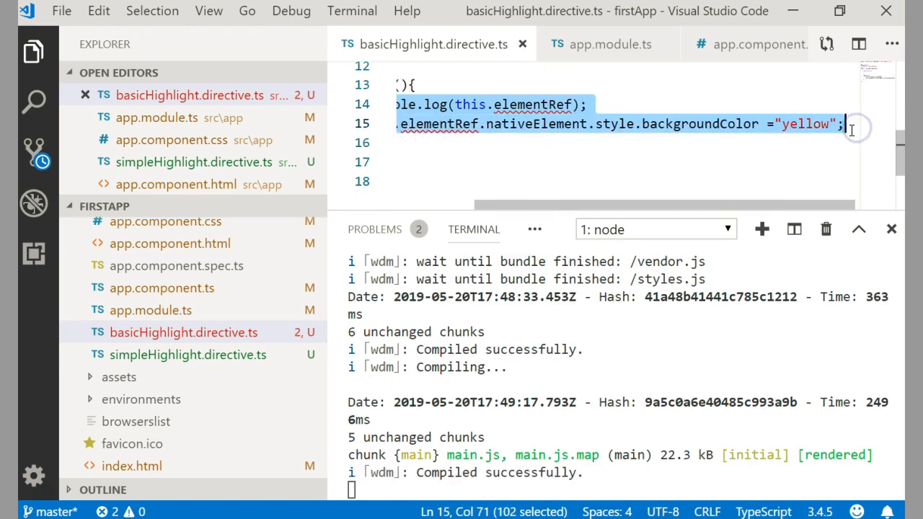
pyautogui.press('Delete')
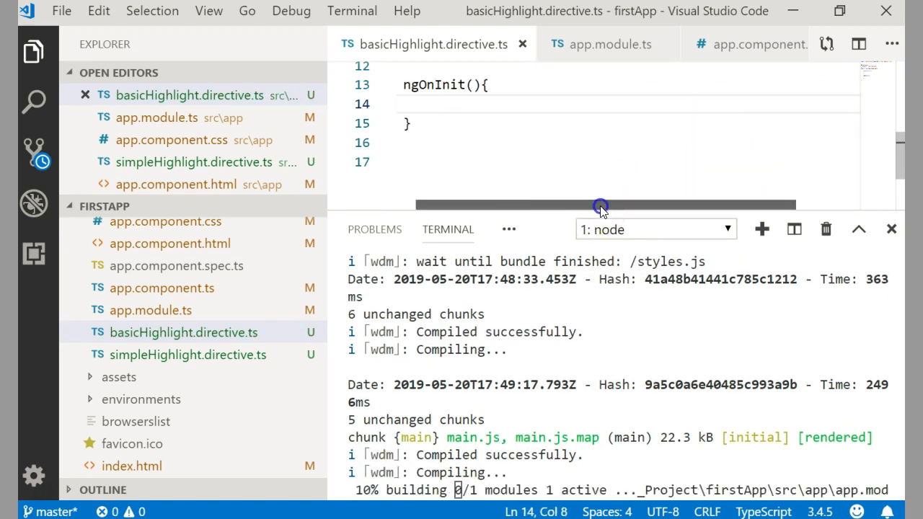
pyautogui.scroll(3)
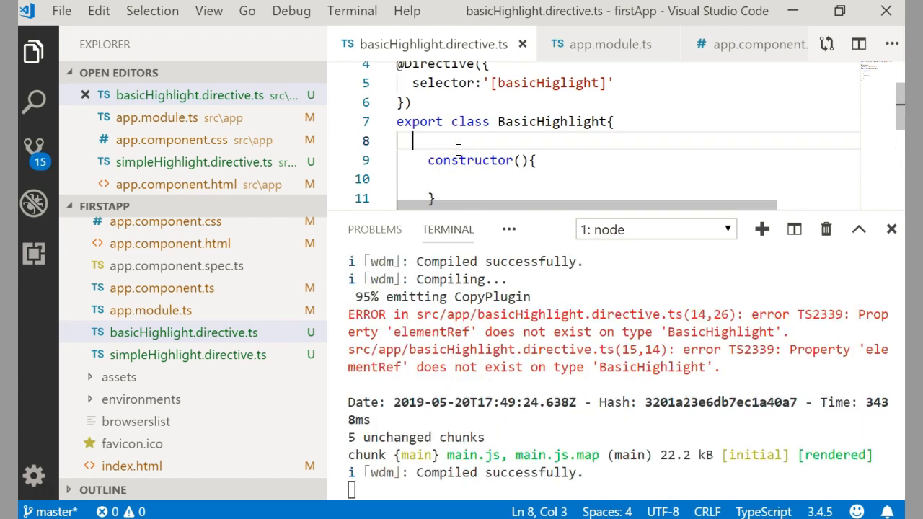
pyautogui.press('Enter')
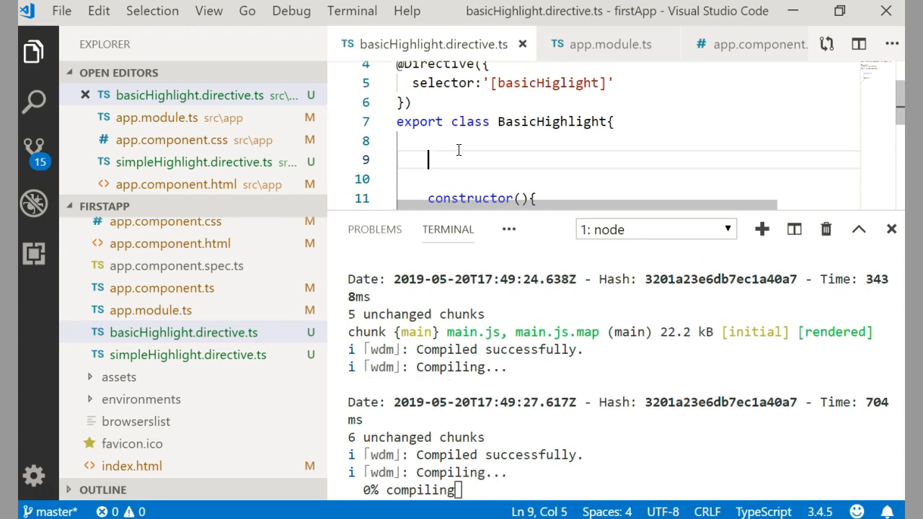
pyautogui.write('@H')
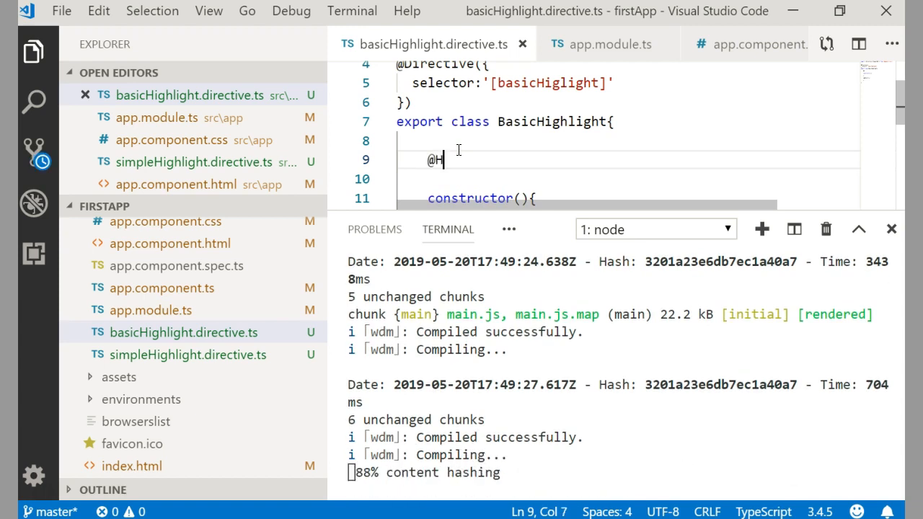
pyautogui.write('ostBinding')
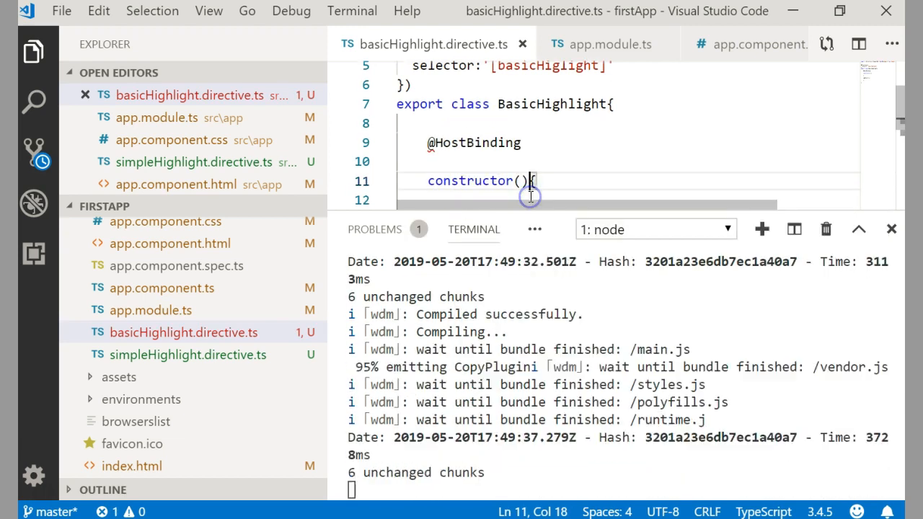
pyautogui.click(527, 143)
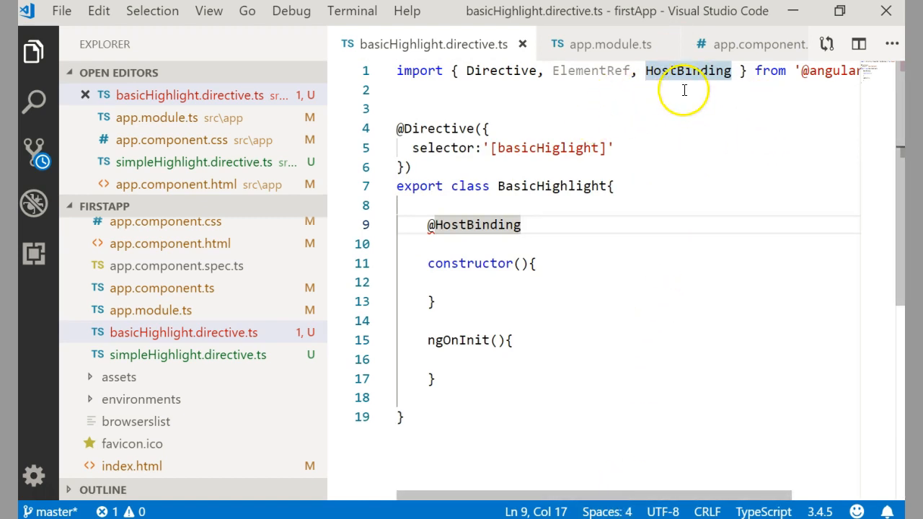
pyautogui.moveTo(545, 219)
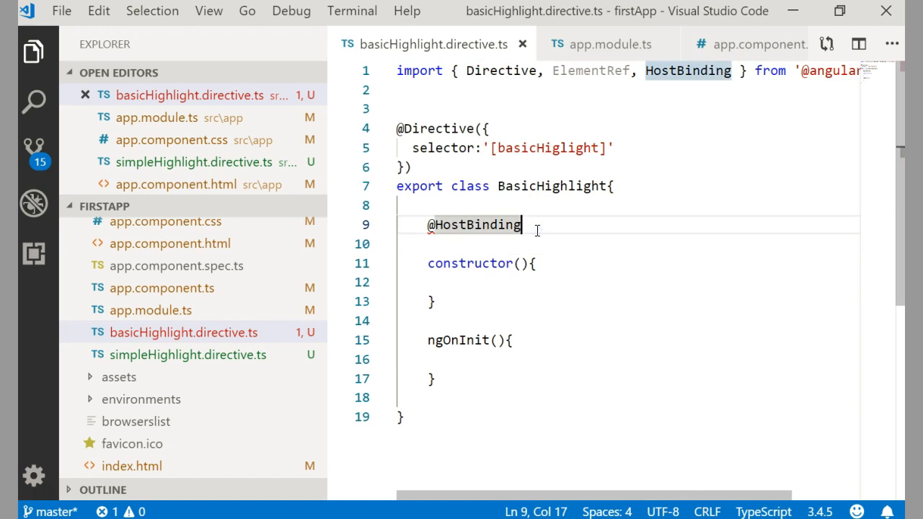
pyautogui.write('(')
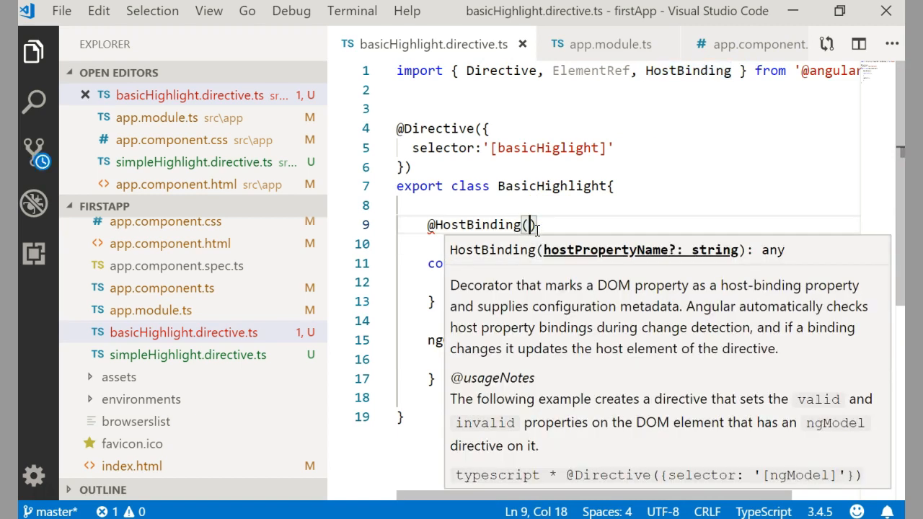
pyautogui.write("'")
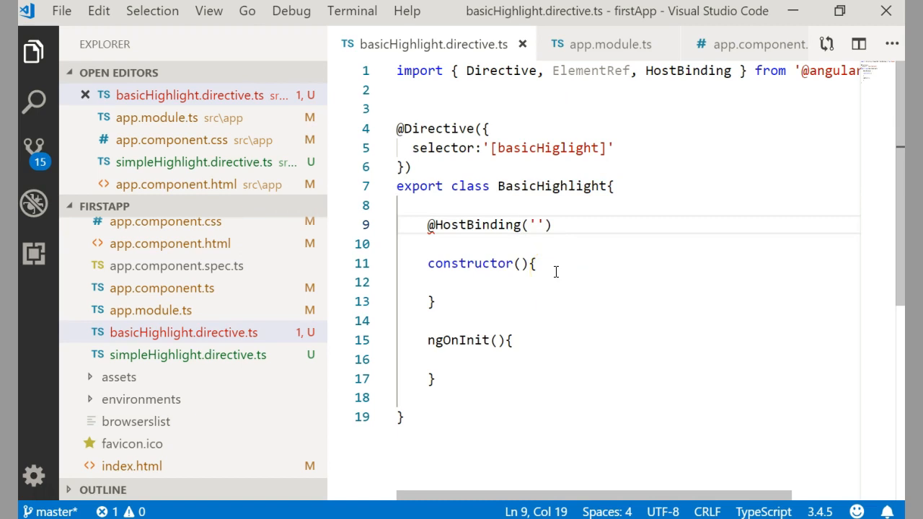
pyautogui.write('s')
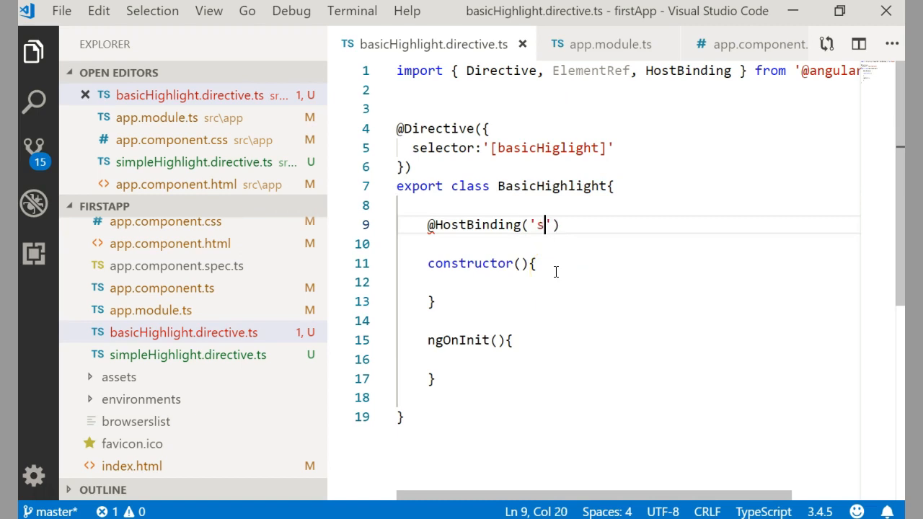
pyautogui.write('tyle')
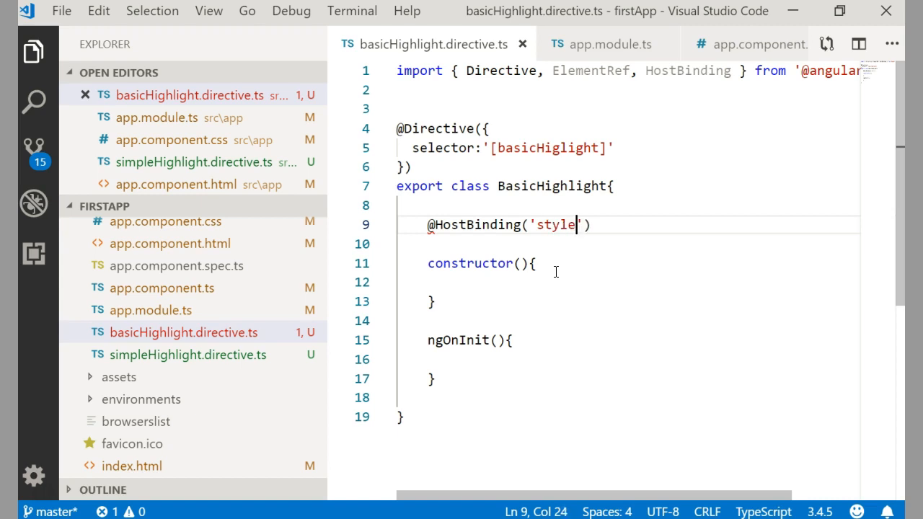
pyautogui.write('.ba')
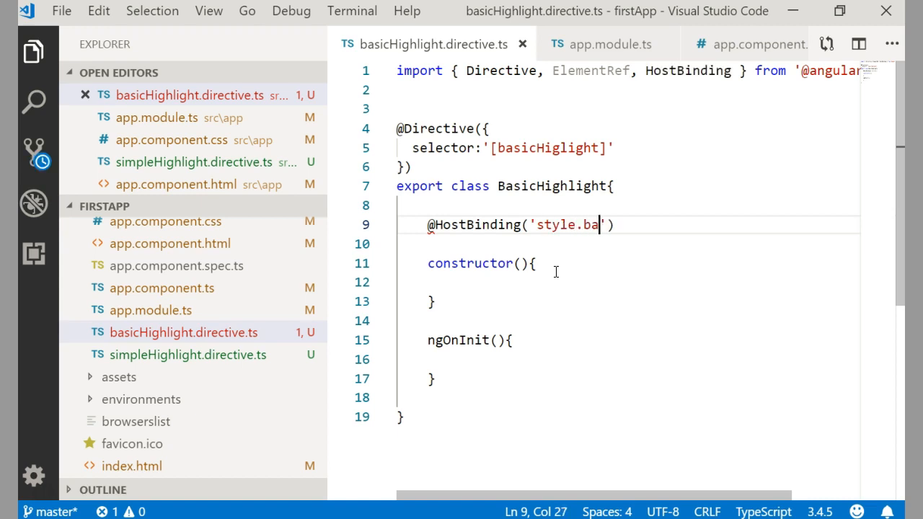
pyautogui.write('ckgro')
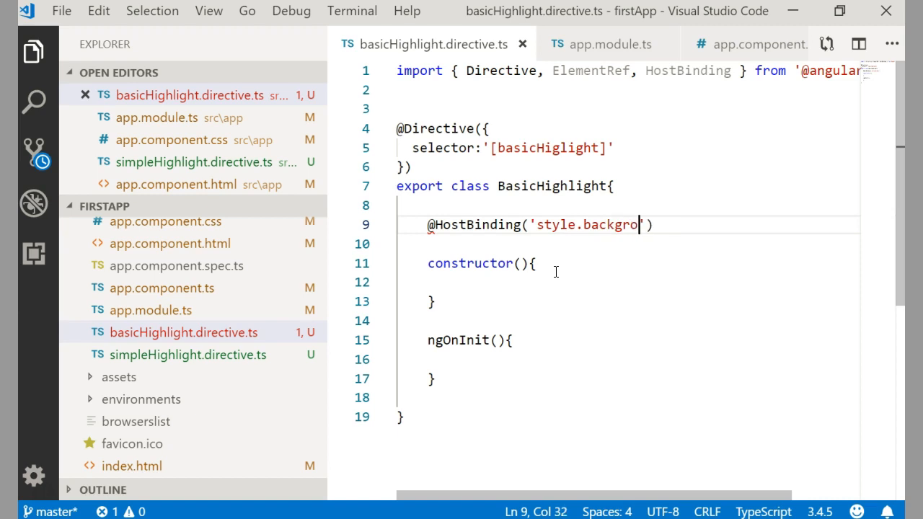
pyautogui.write('undCo')
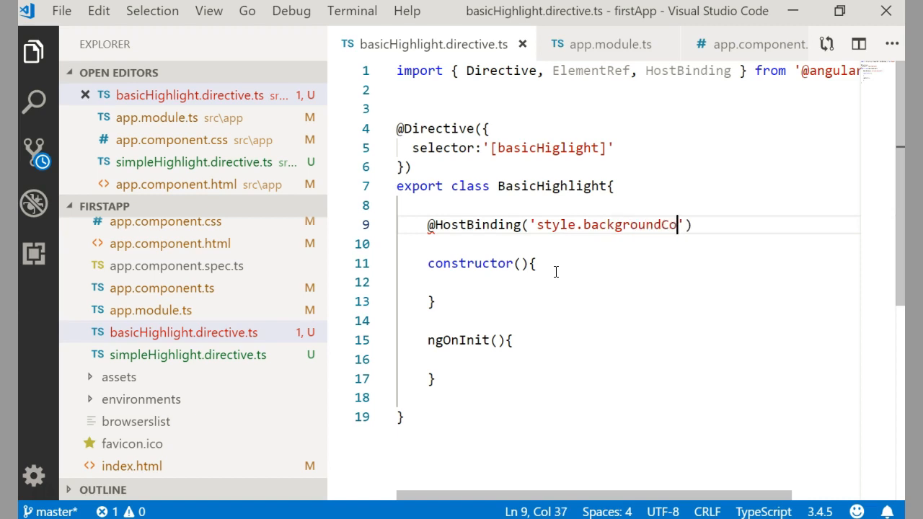
pyautogui.write('lor')
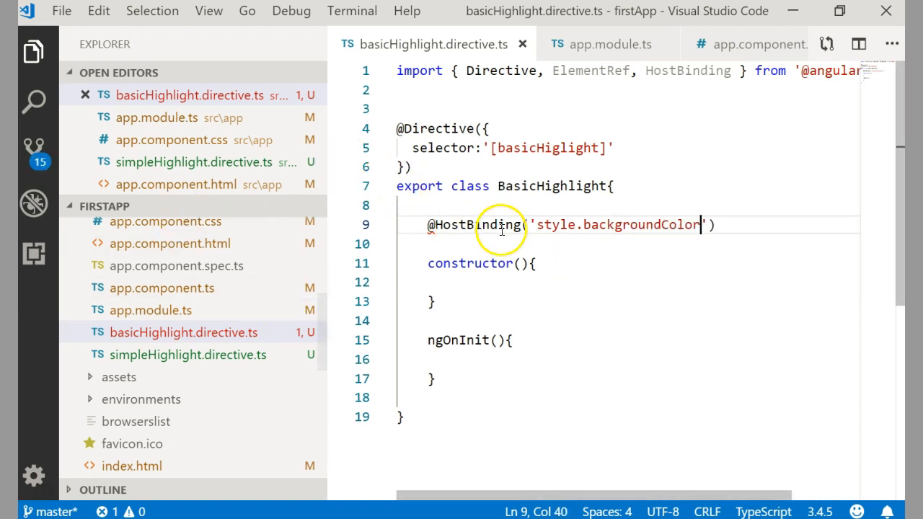
pyautogui.doubleClick(482, 225)
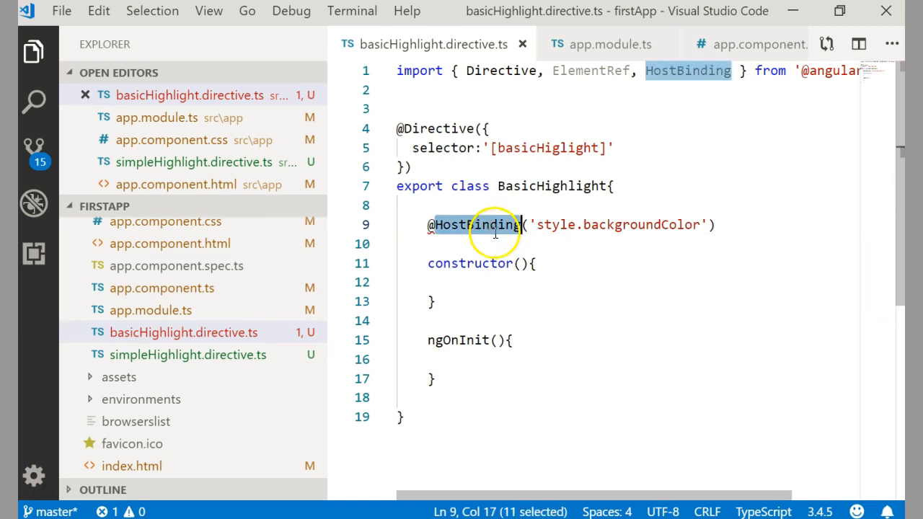
pyautogui.moveTo(473, 225)
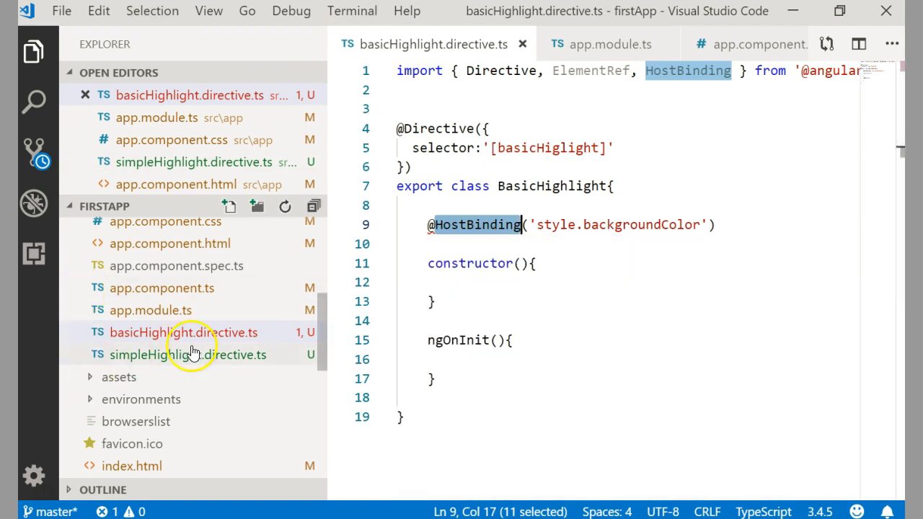
# Glance at app.component.ts and app.component.html, then return to the directive.
pyautogui.click(162, 309)
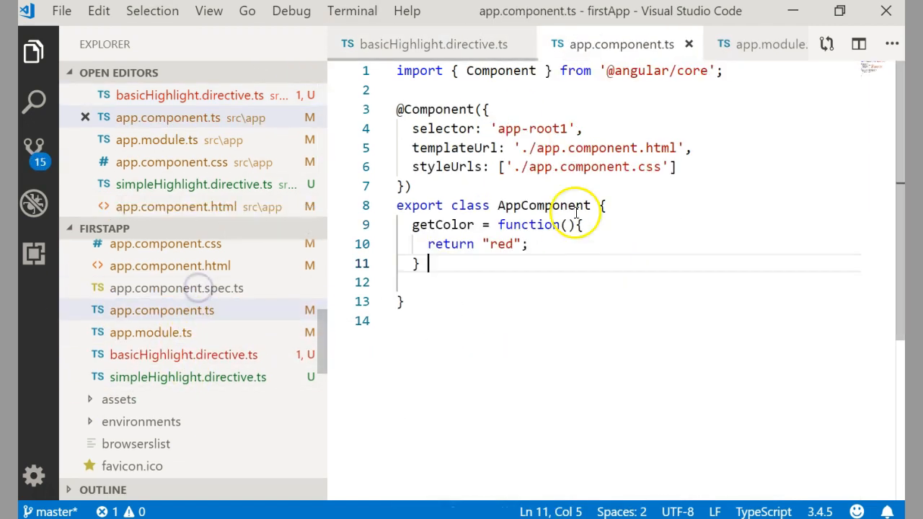
pyautogui.click(170, 265)
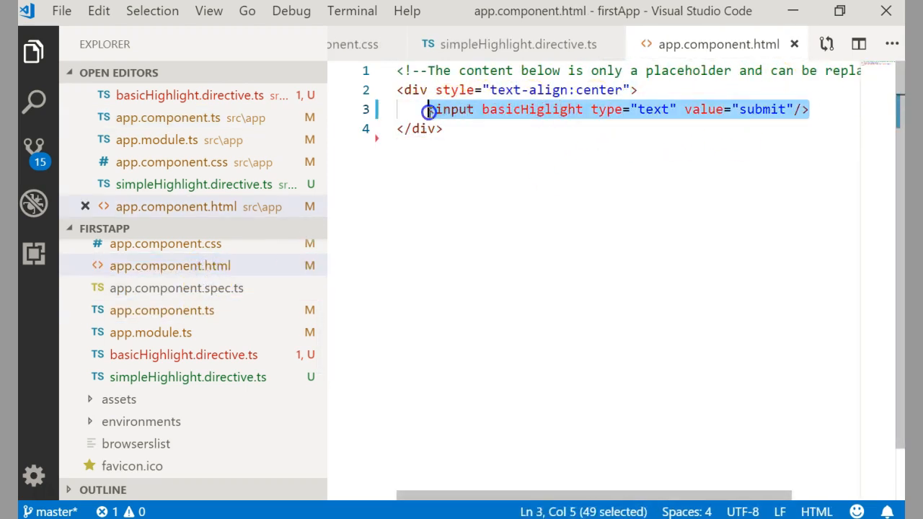
pyautogui.moveTo(245, 357)
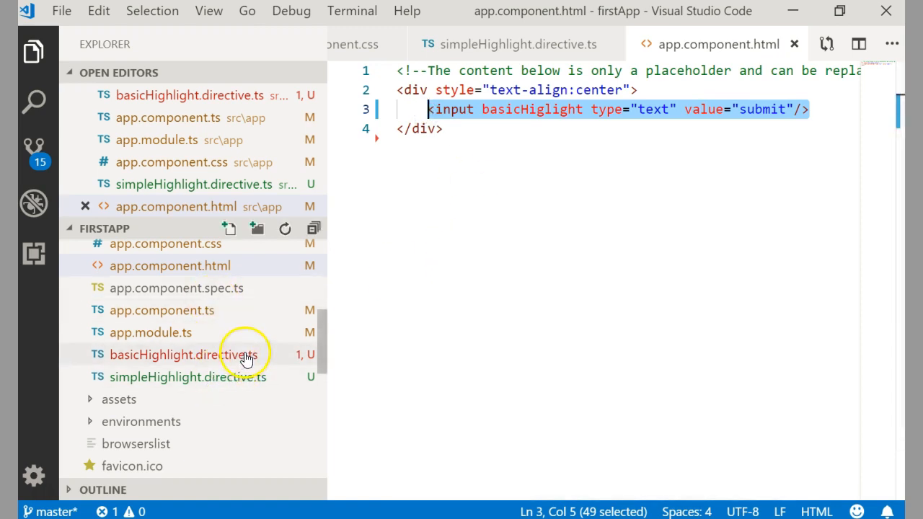
pyautogui.click(182, 354)
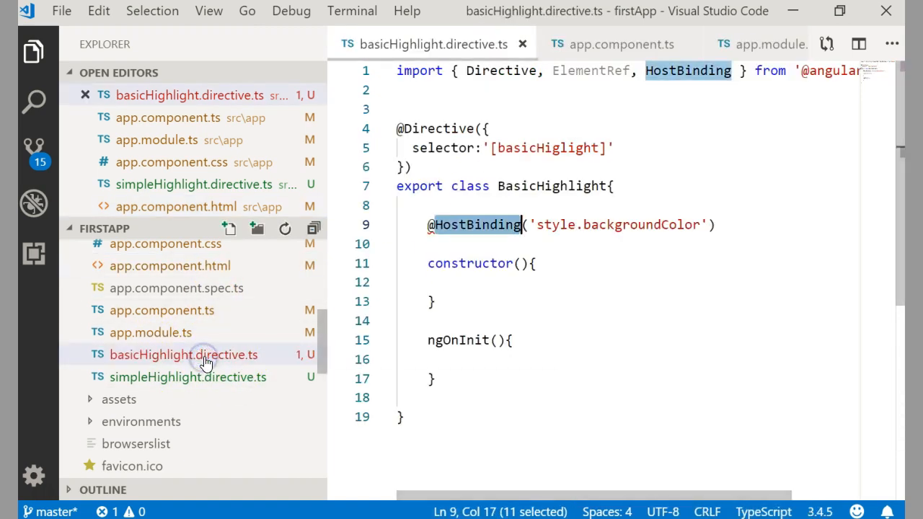
pyautogui.moveTo(571, 225)
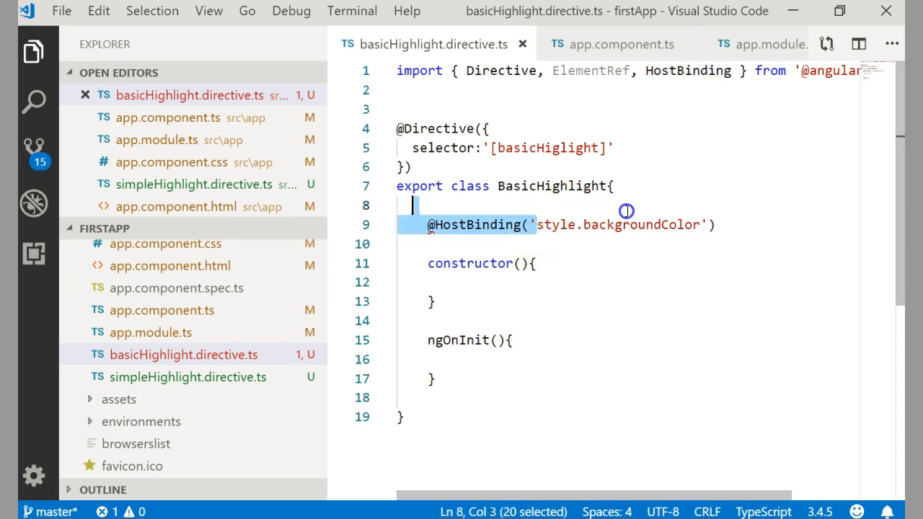
pyautogui.click(747, 225)
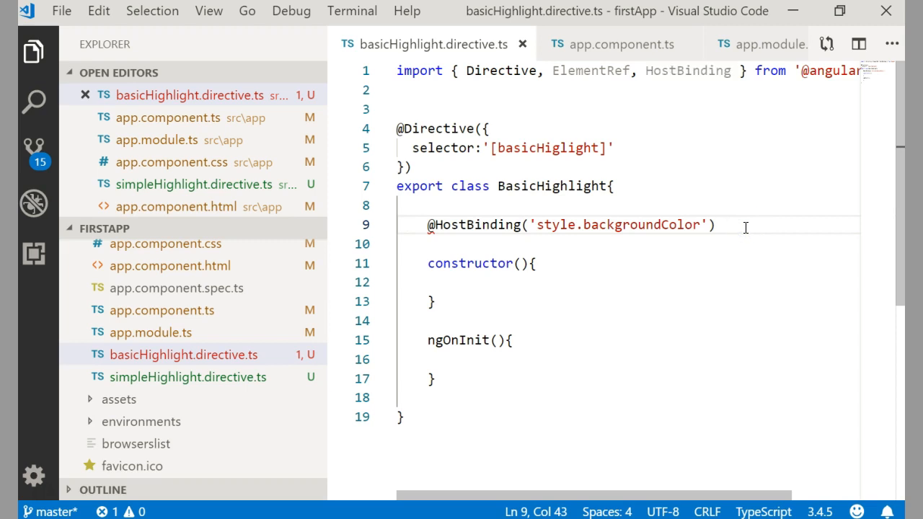
pyautogui.write('color')
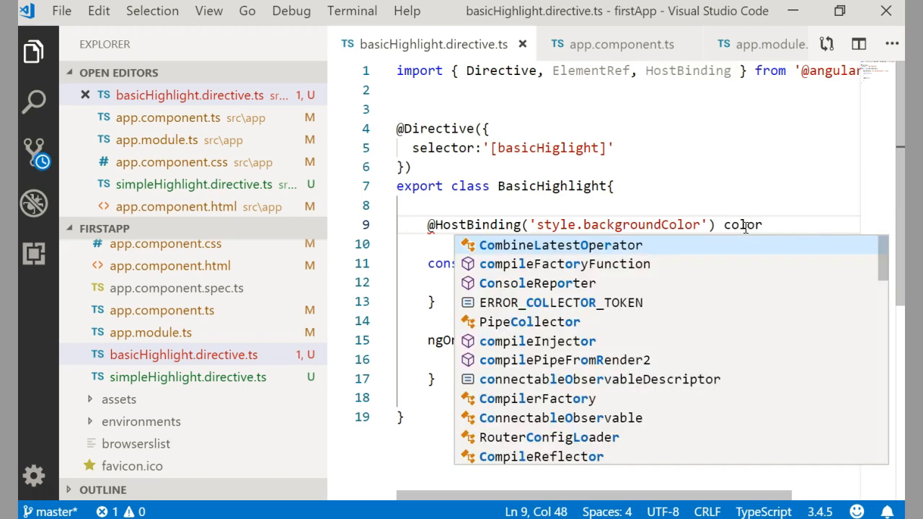
pyautogui.write(':st')
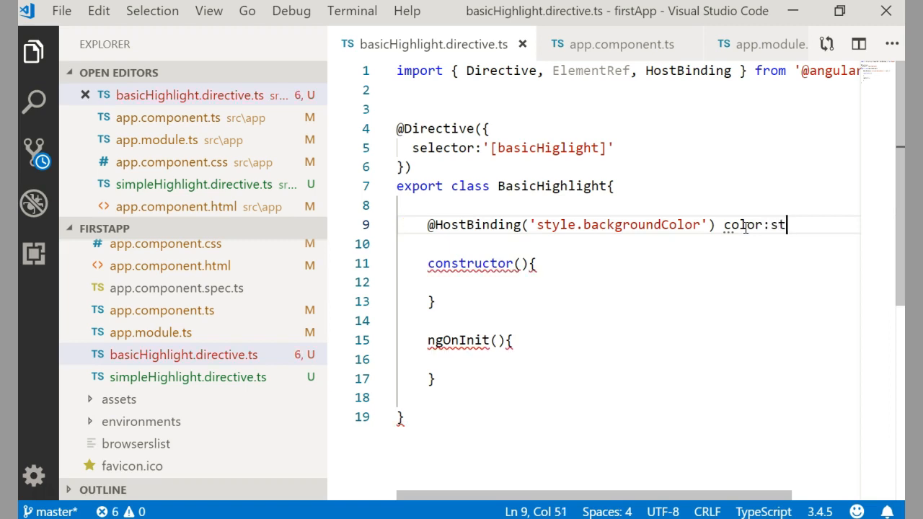
pyautogui.write('ring;')
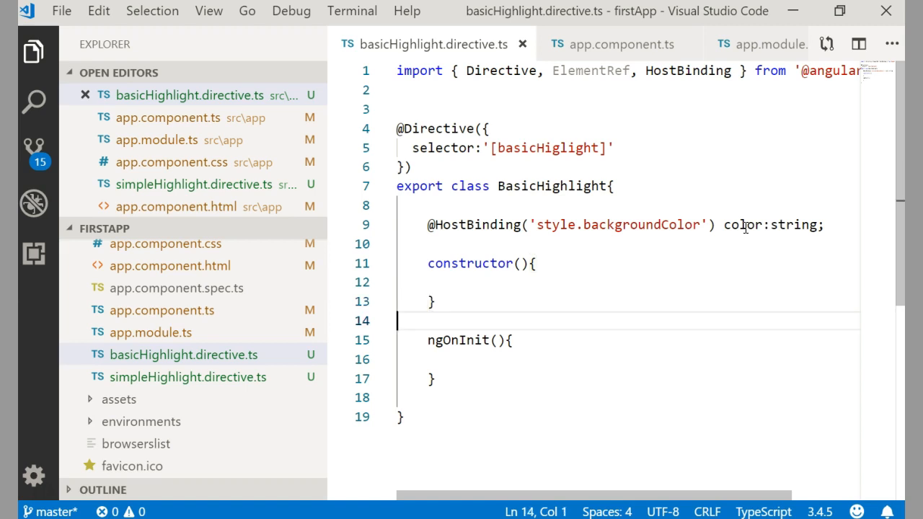
pyautogui.click(510, 340)
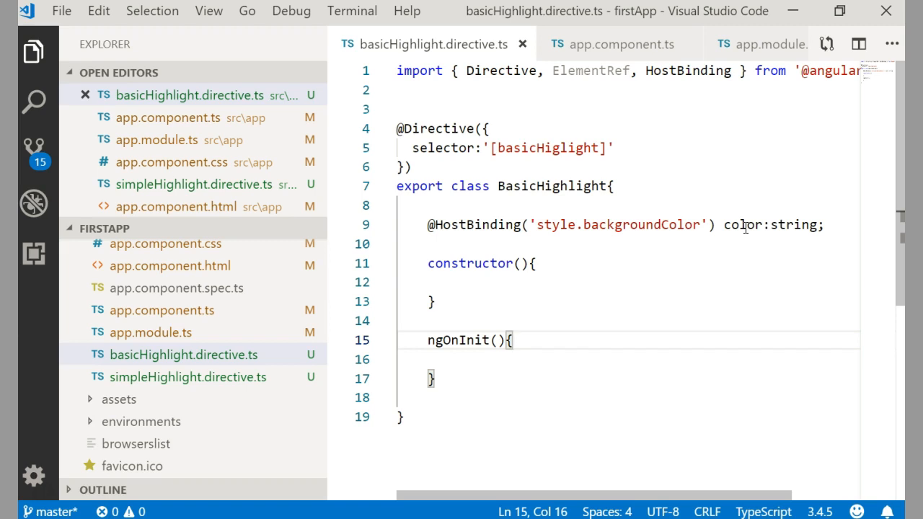
# Make ngOnInit assign this.color = "red".
pyautogui.press('enter')
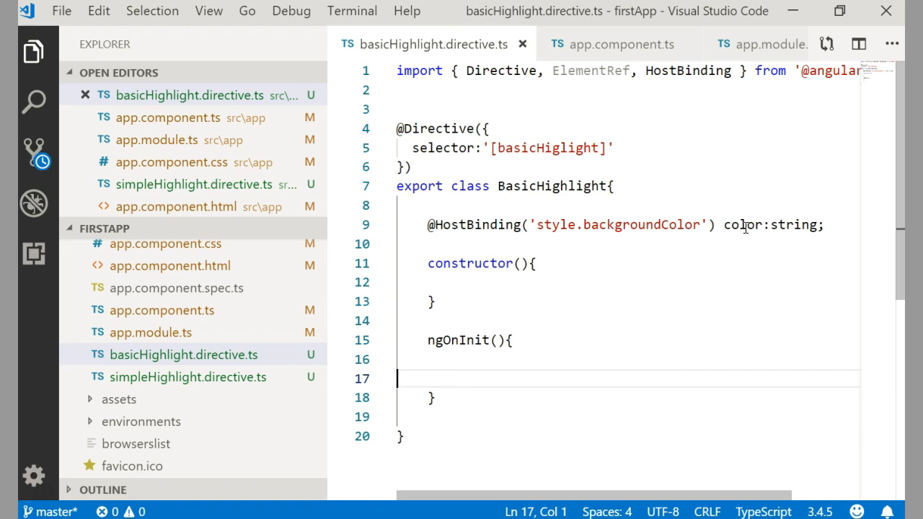
pyautogui.press('Backspace')
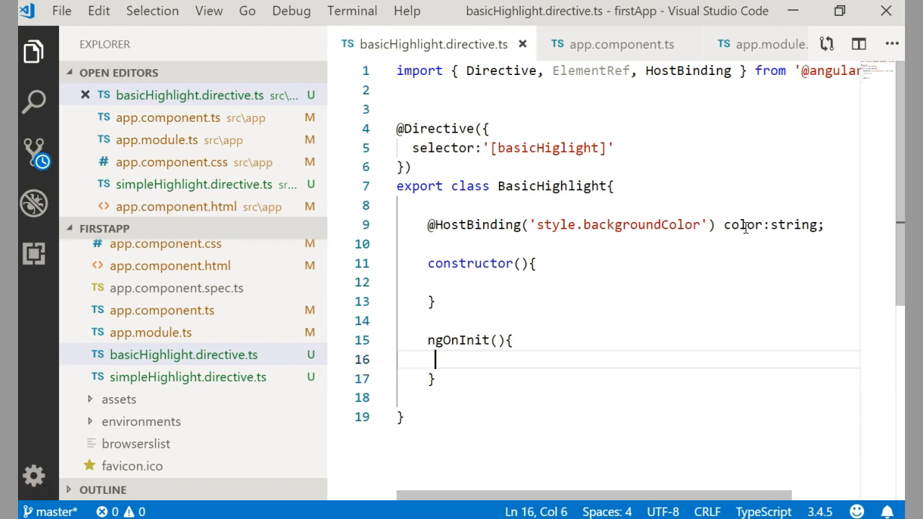
pyautogui.write('this')
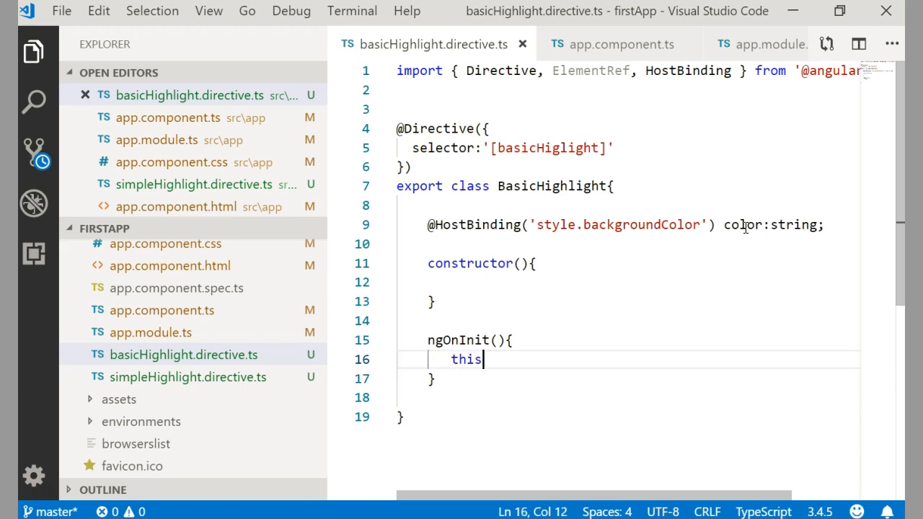
pyautogui.write('.color =')
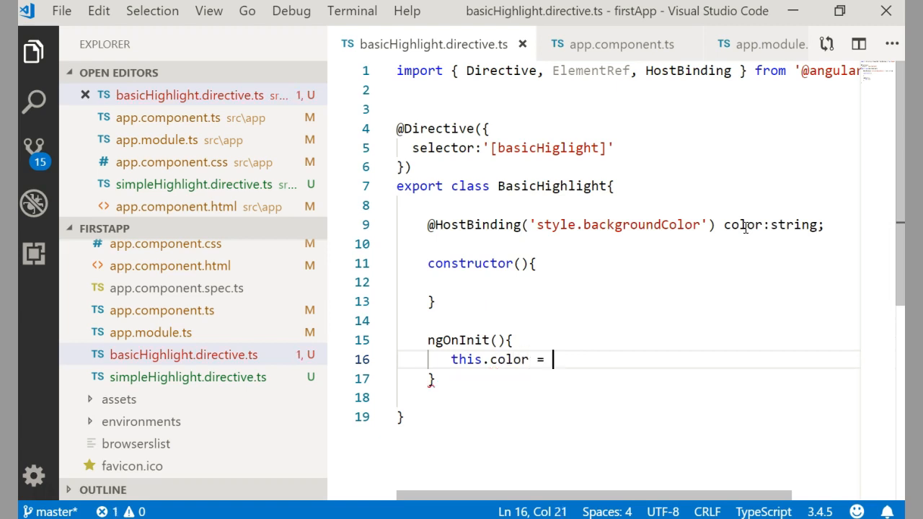
pyautogui.write('"r"')
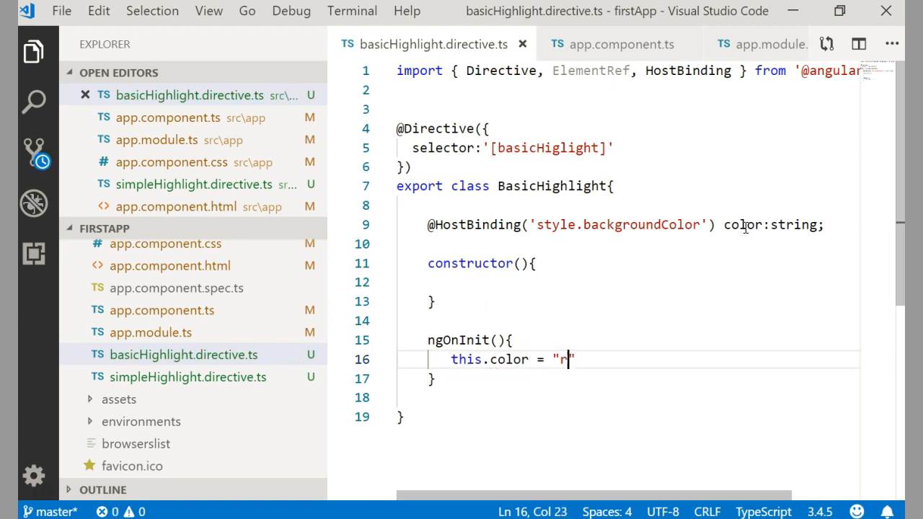
pyautogui.write('ed')
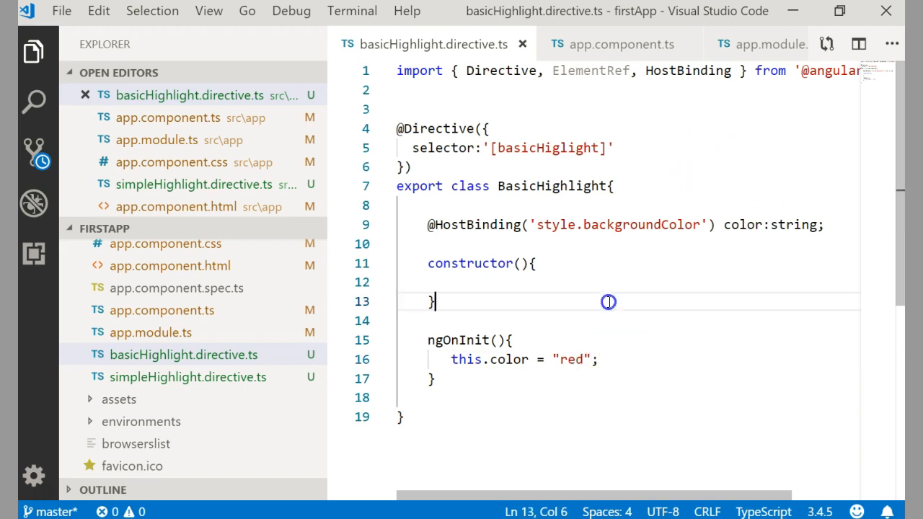
pyautogui.moveTo(514, 136)
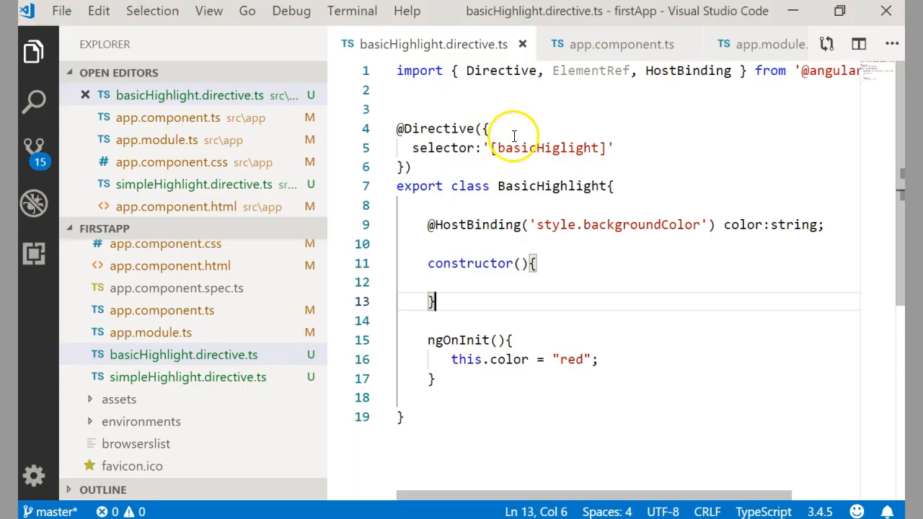
pyautogui.moveTo(560, 288)
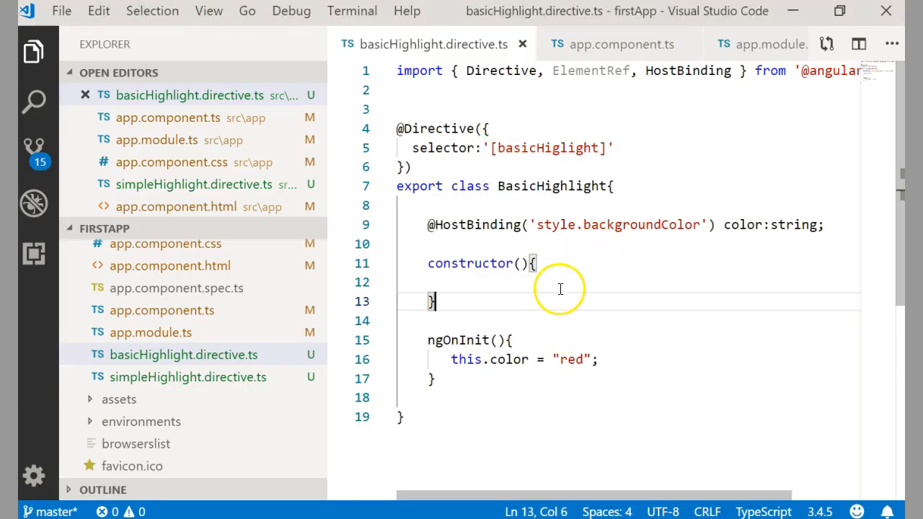
pyautogui.moveTo(559, 288)
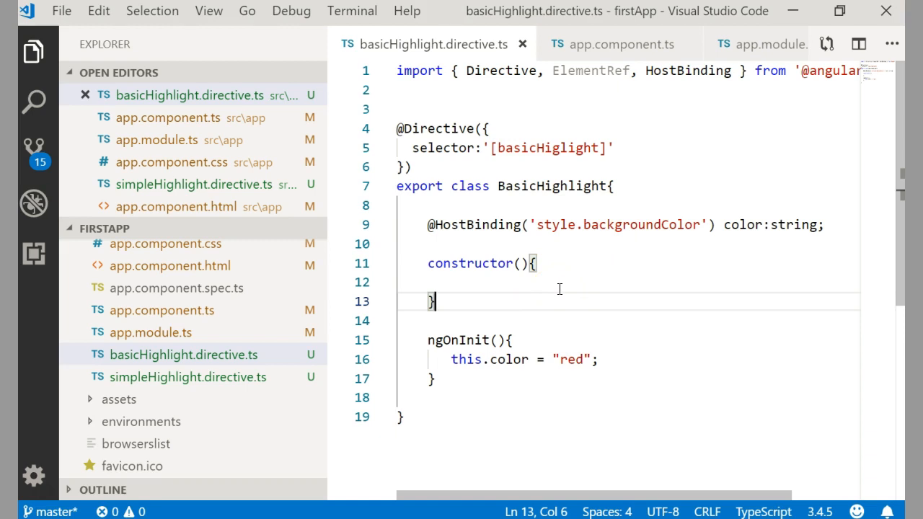
pyautogui.moveTo(543, 232)
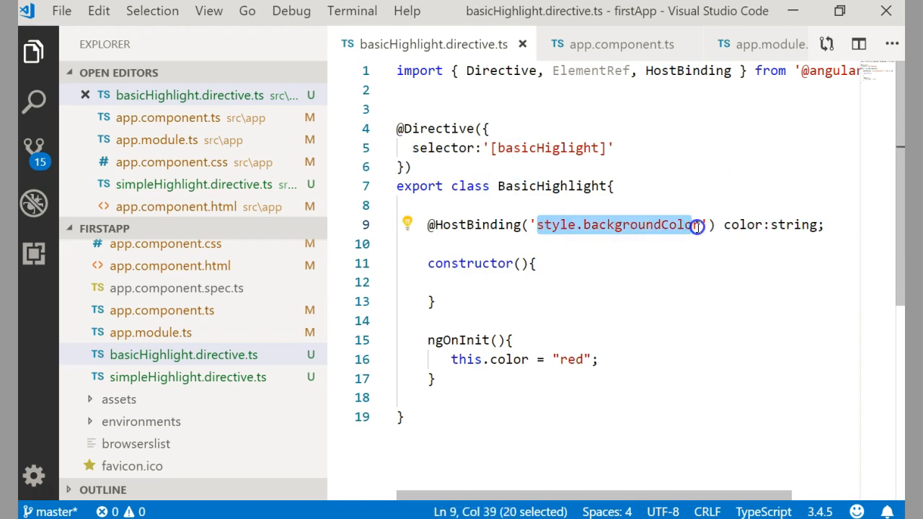
pyautogui.doubleClick(740, 225)
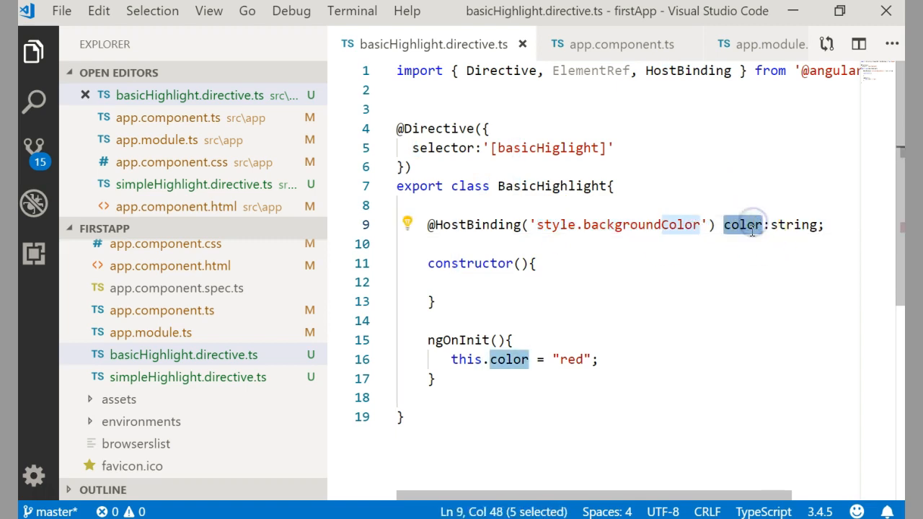
pyautogui.moveTo(635, 381)
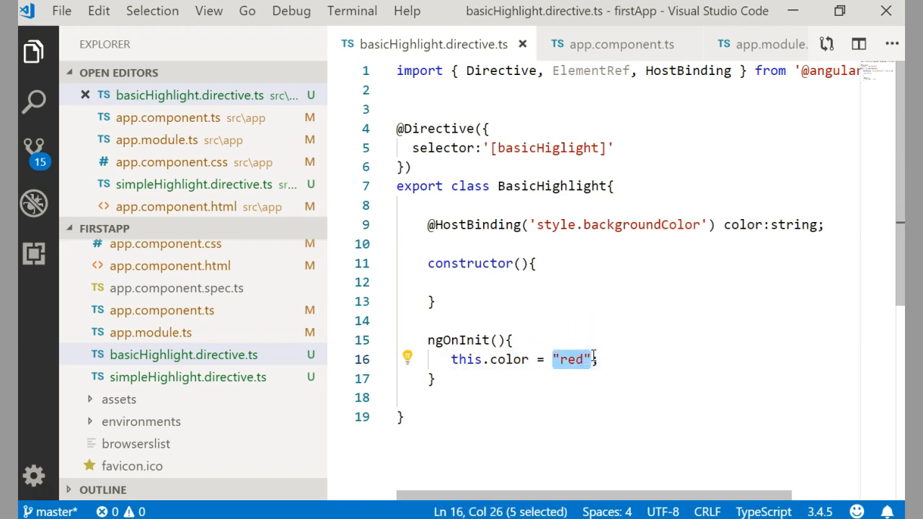
pyautogui.moveTo(609, 297)
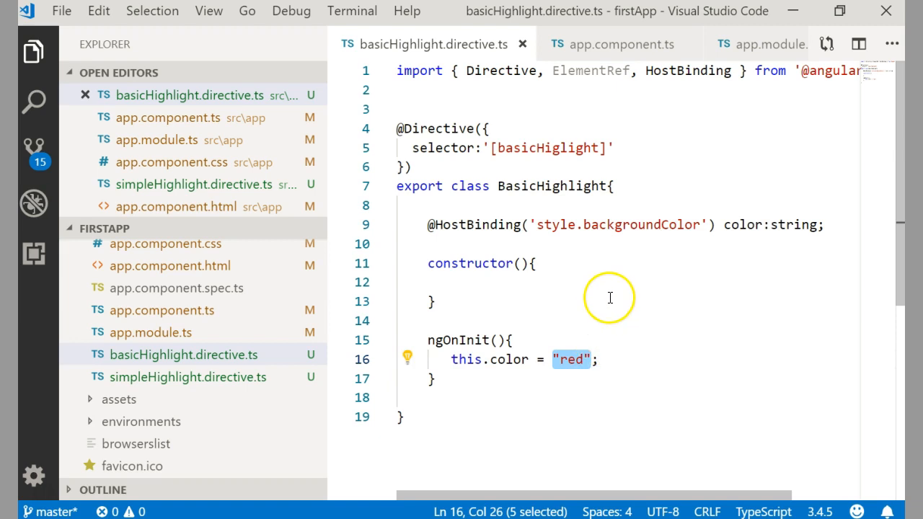
pyautogui.moveTo(593, 259)
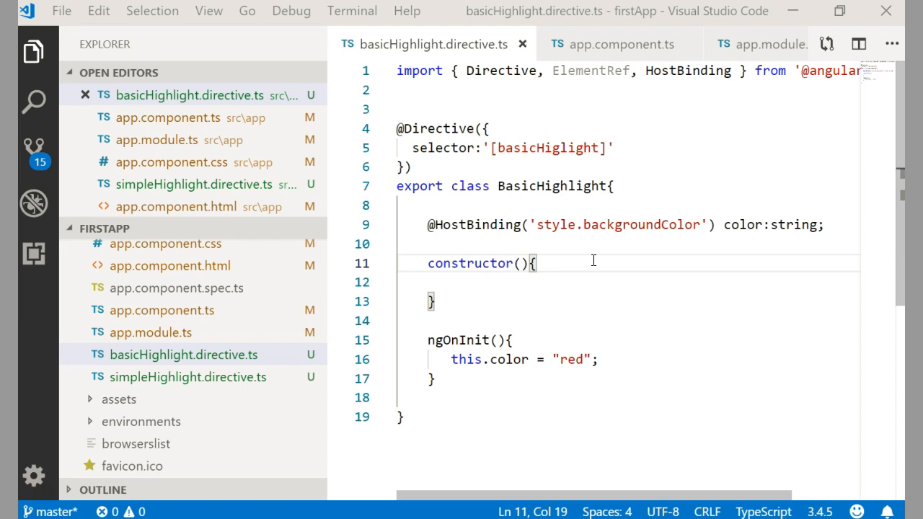
pyautogui.moveTo(829, 224)
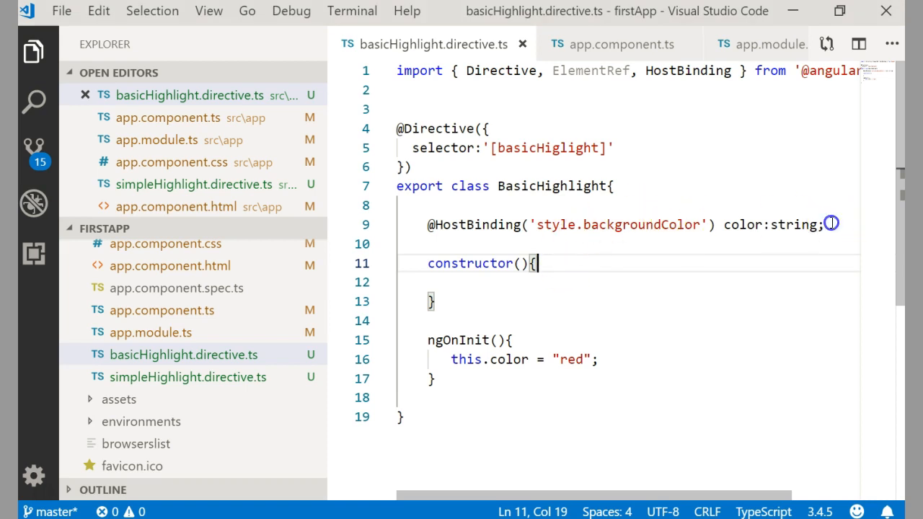
pyautogui.press('Enter')
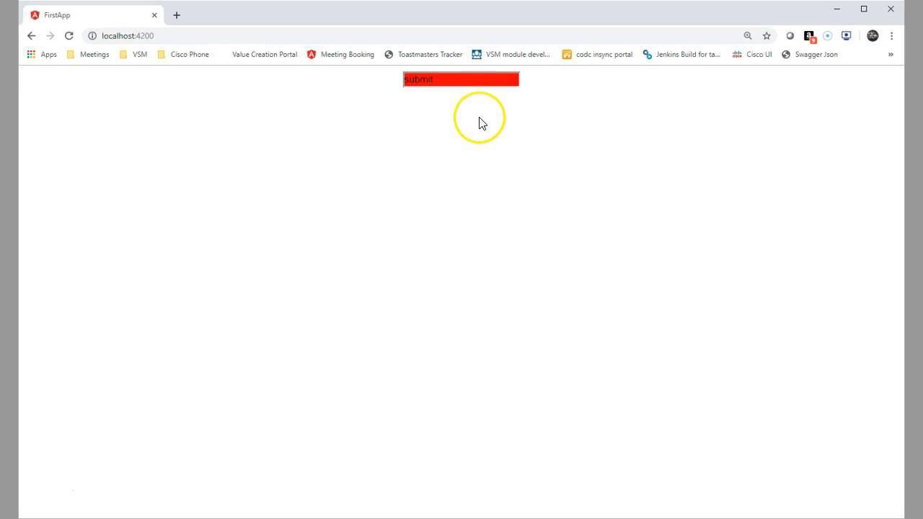
pyautogui.moveTo(479, 127)
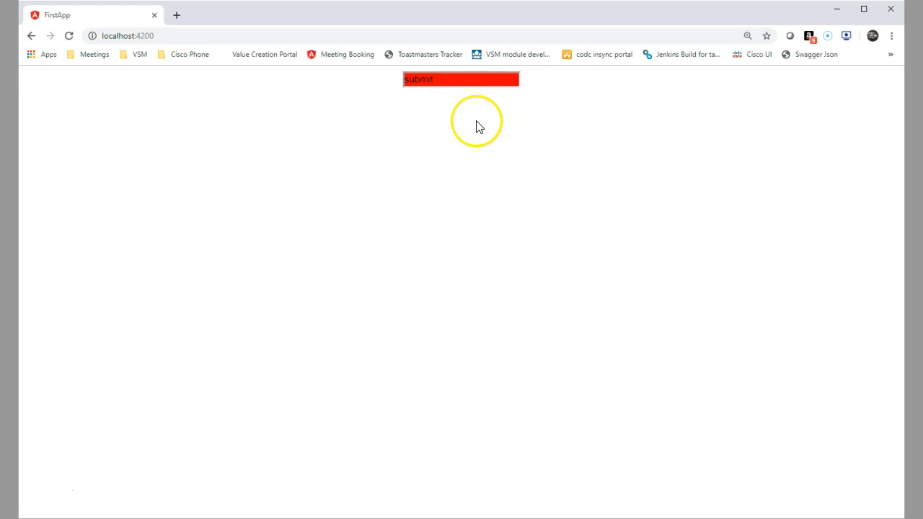
pyautogui.moveTo(464, 104)
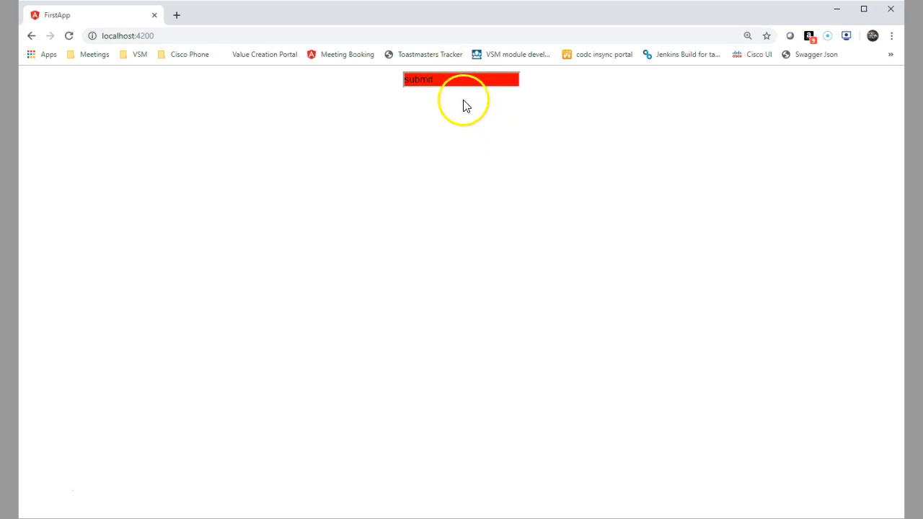
pyautogui.moveTo(457, 79)
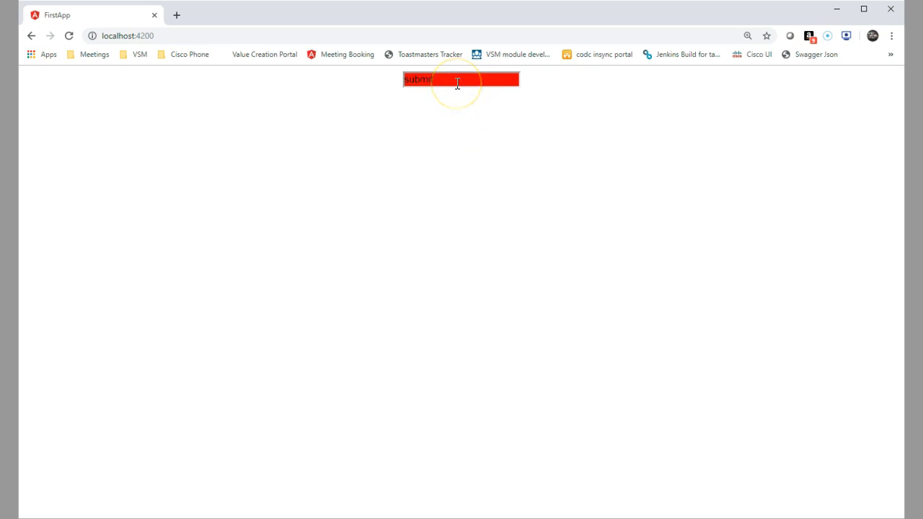
pyautogui.moveTo(479, 30)
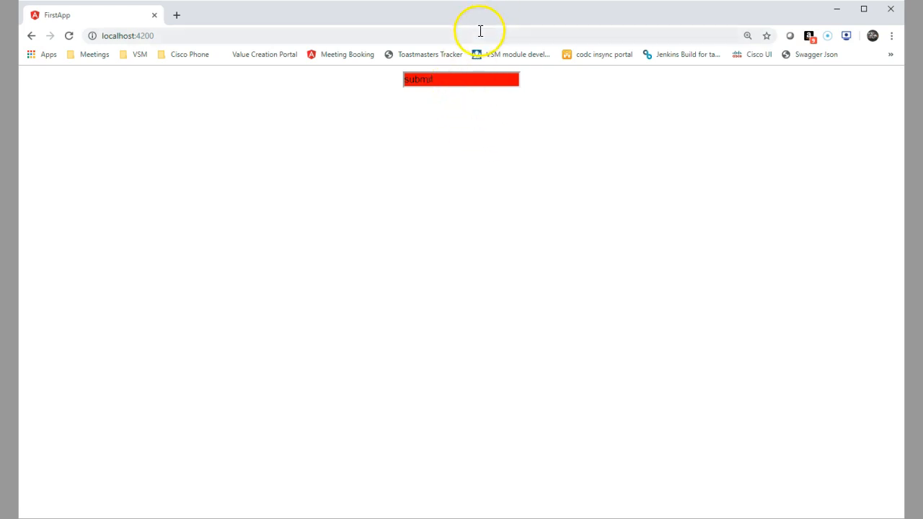
pyautogui.moveTo(476, 88)
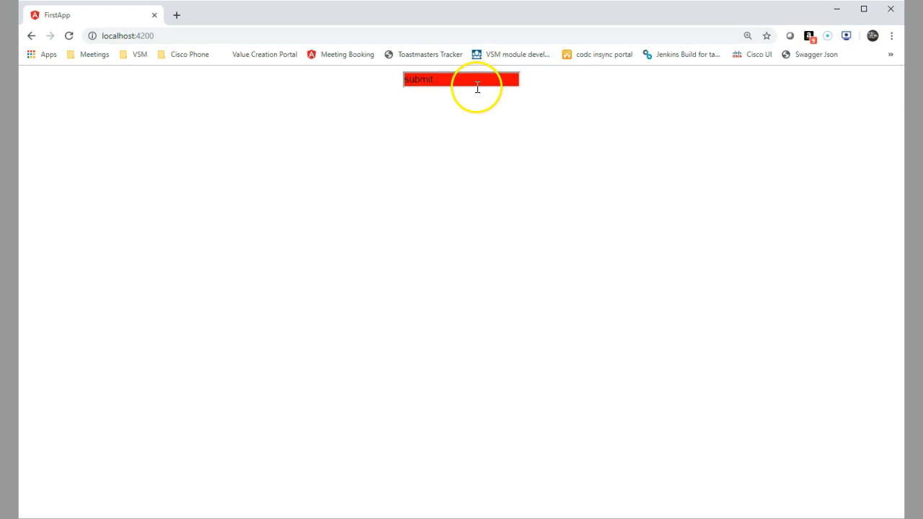
pyautogui.moveTo(491, 282)
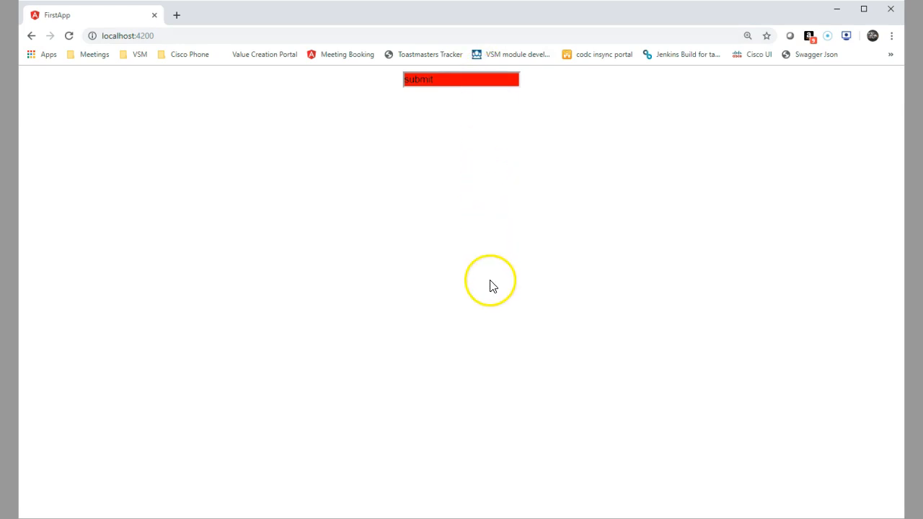
pyautogui.moveTo(491, 279)
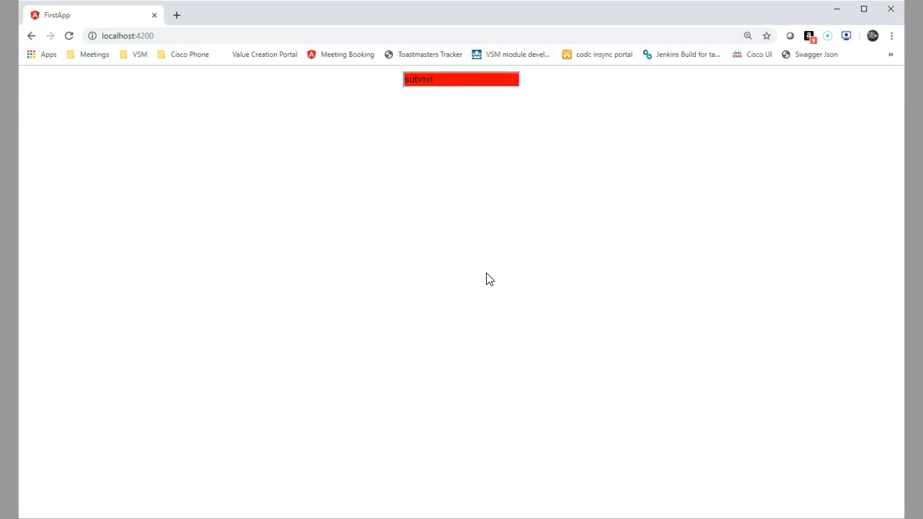
pyautogui.moveTo(490, 257)
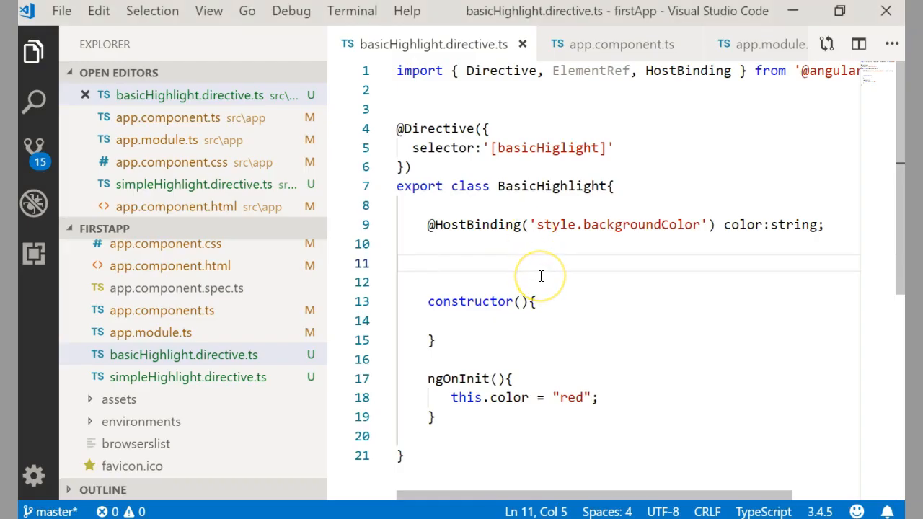
pyautogui.write('@')
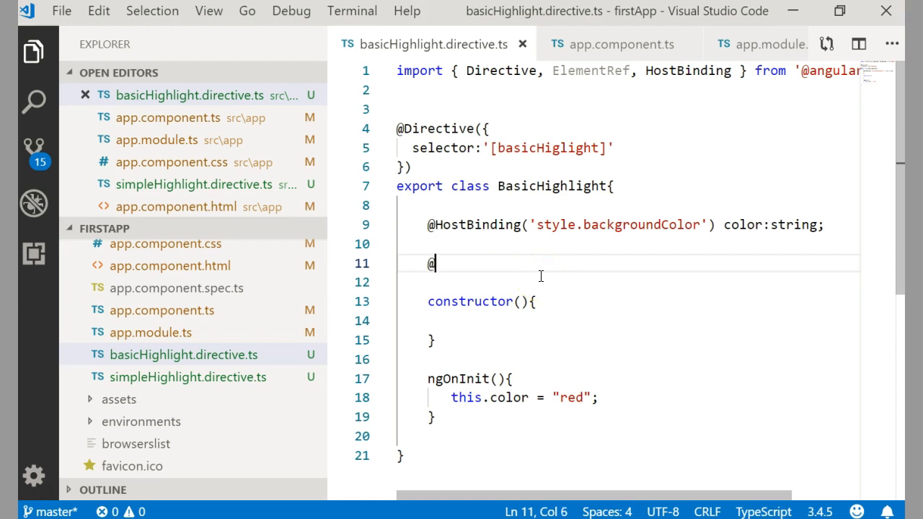
pyautogui.write('HostListener')
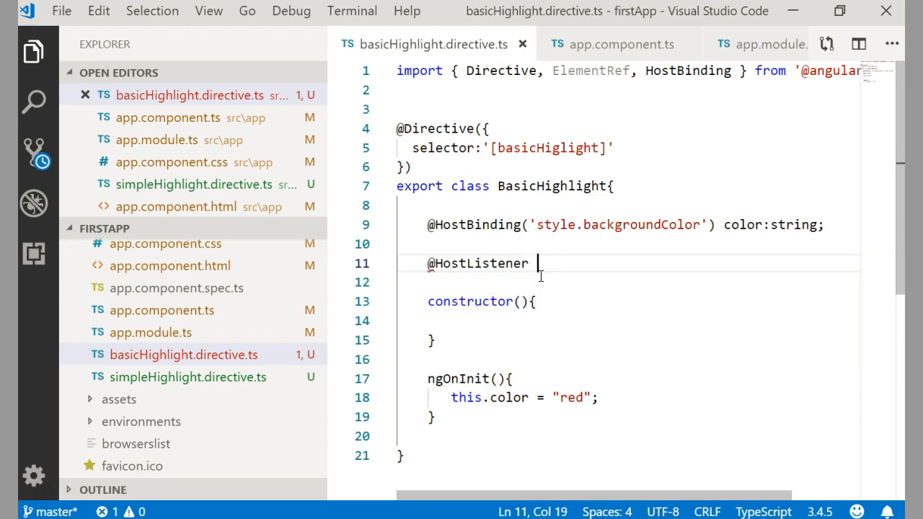
pyautogui.write('()')
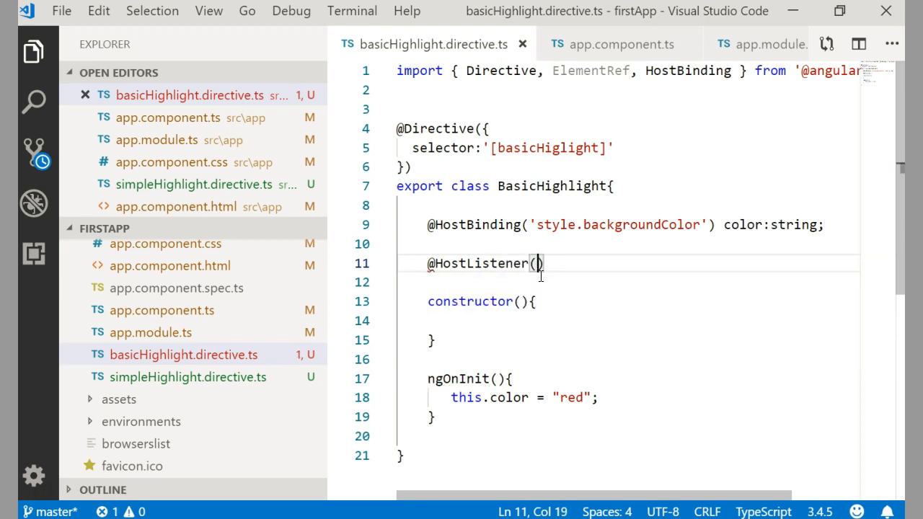
pyautogui.write("''")
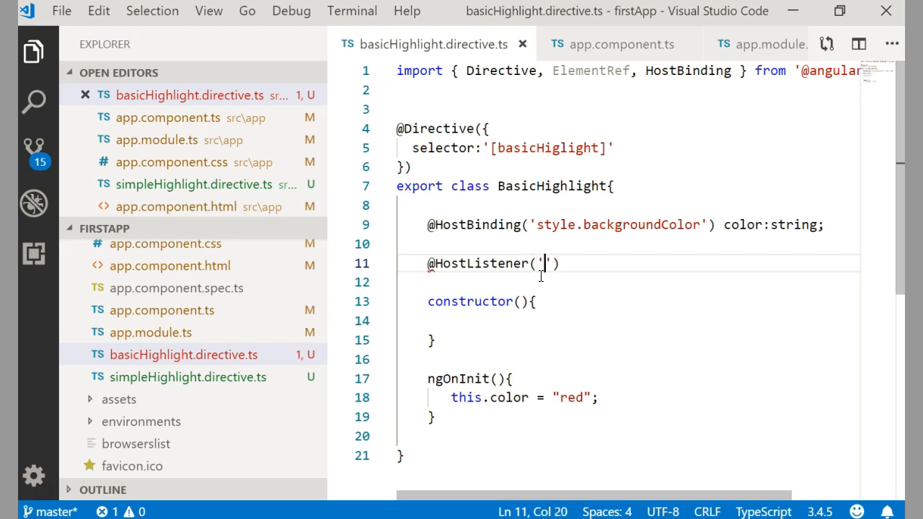
pyautogui.write('mouseenter')
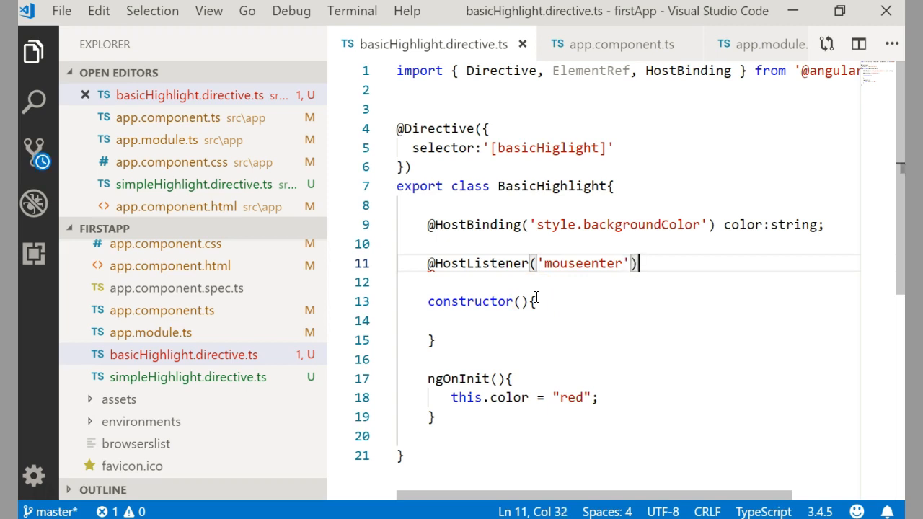
pyautogui.write('m')
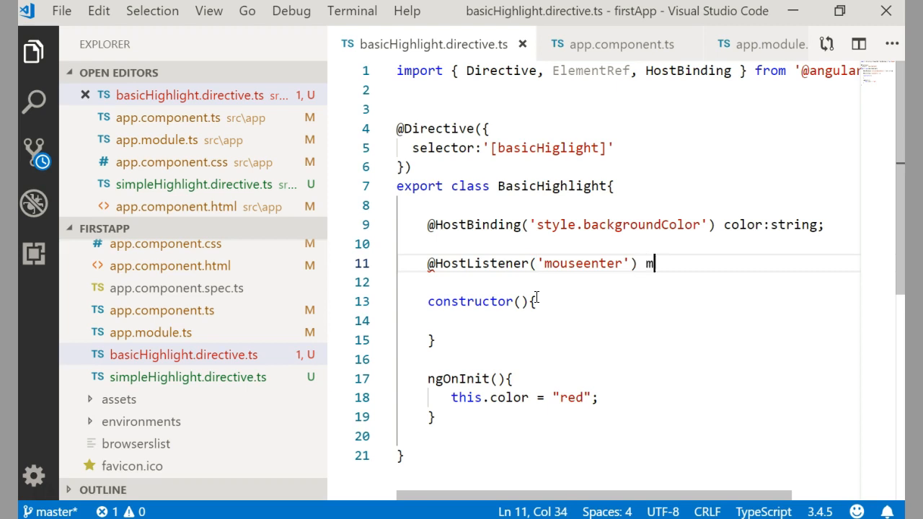
pyautogui.write('o')
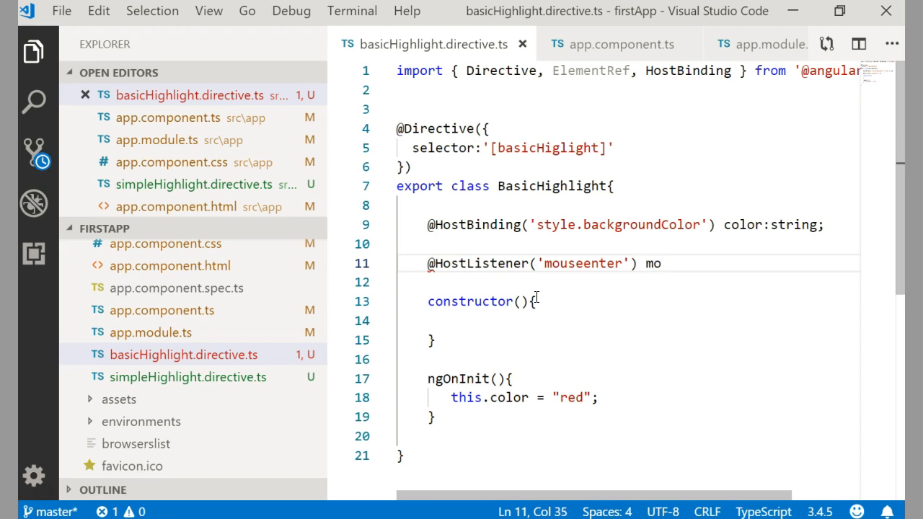
pyautogui.write('set')
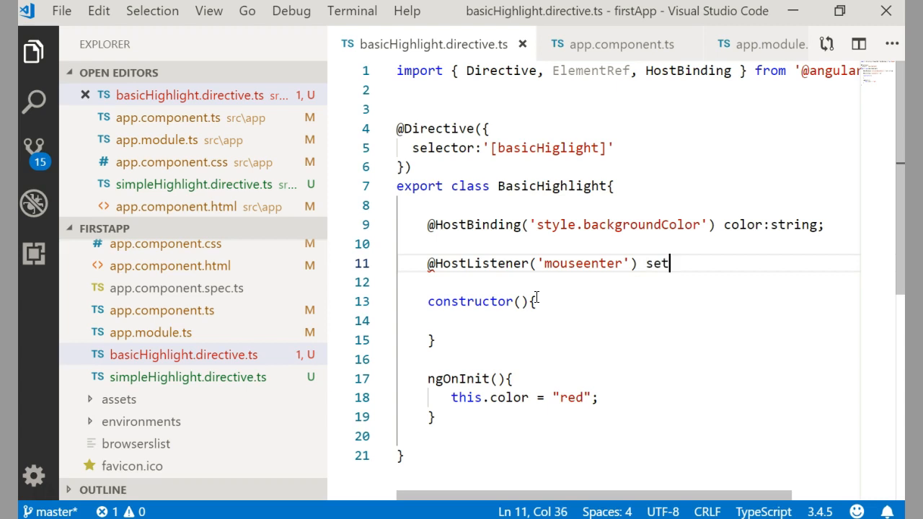
pyautogui.write('Mouse')
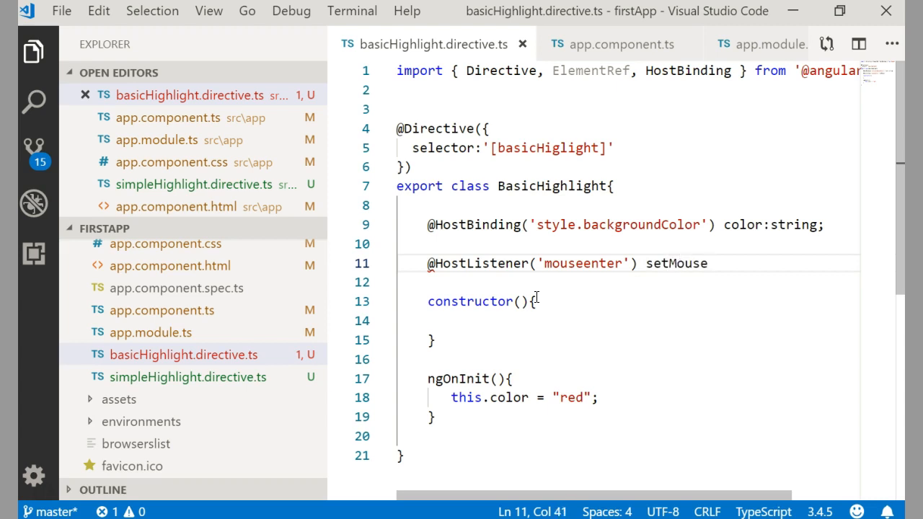
pyautogui.write('Enter(){')
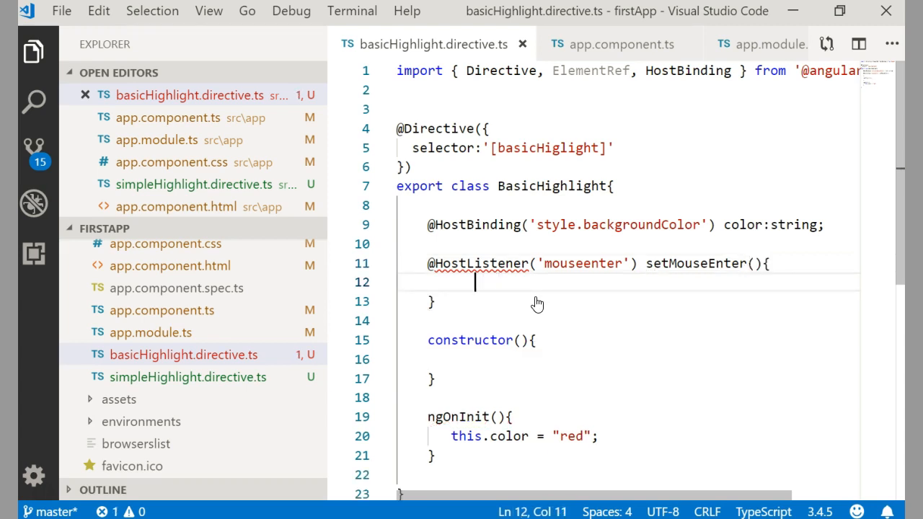
pyautogui.write('this.color="yellow";')
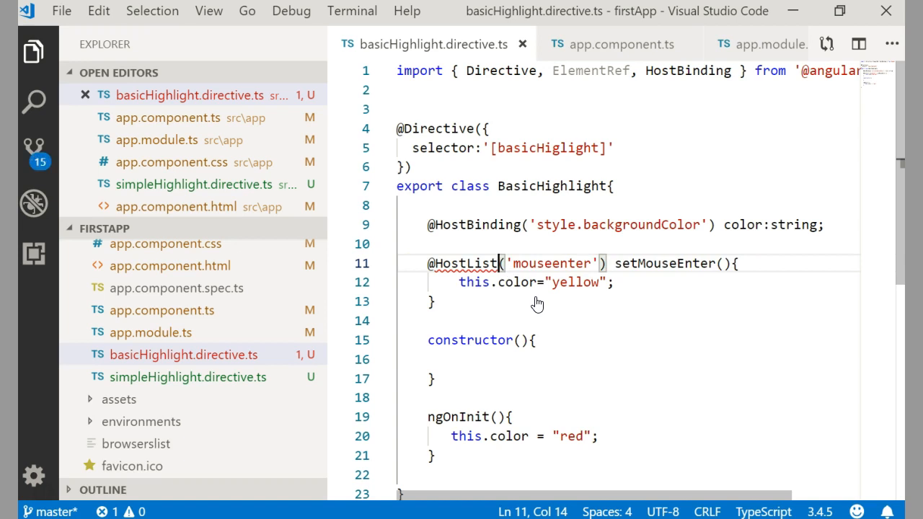
pyautogui.write('ener')
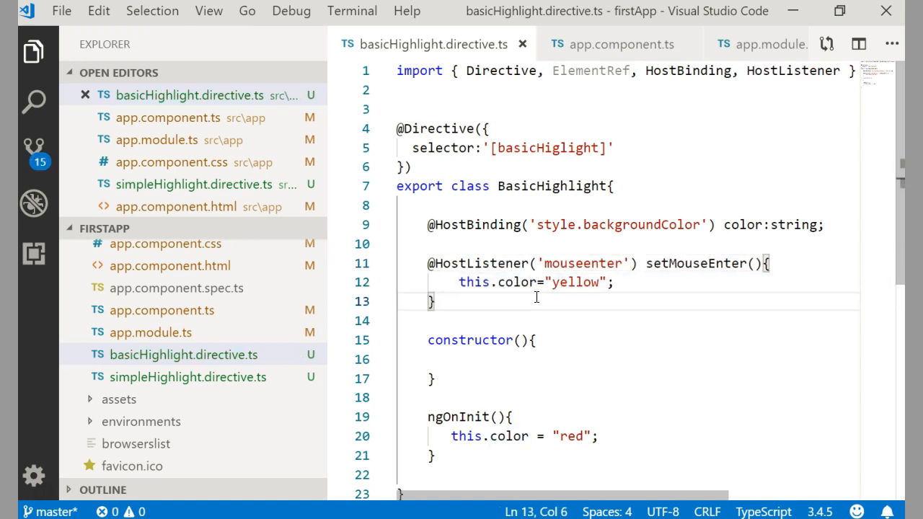
pyautogui.press('enter')
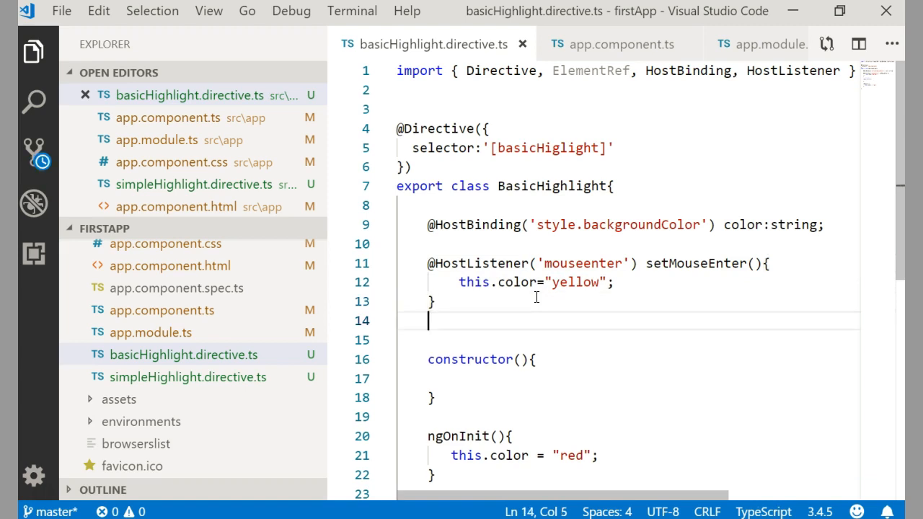
pyautogui.moveTo(615, 243)
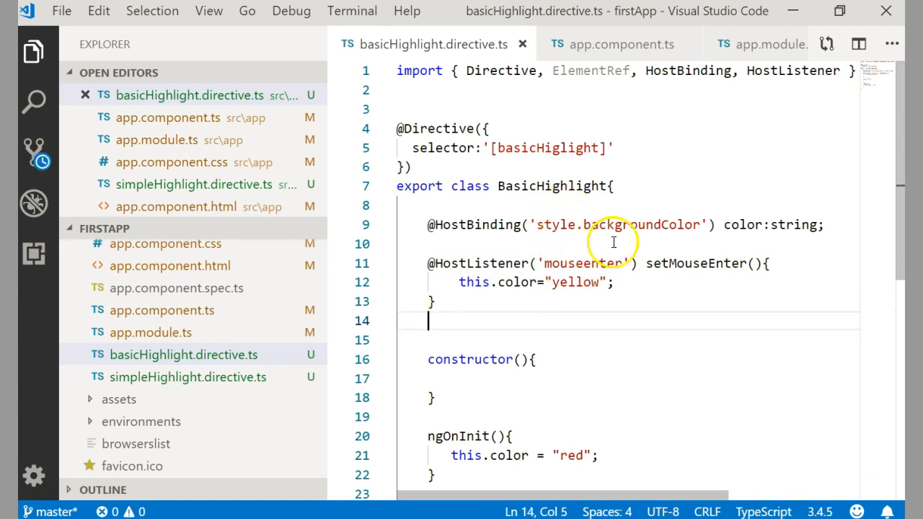
pyautogui.moveTo(747, 85)
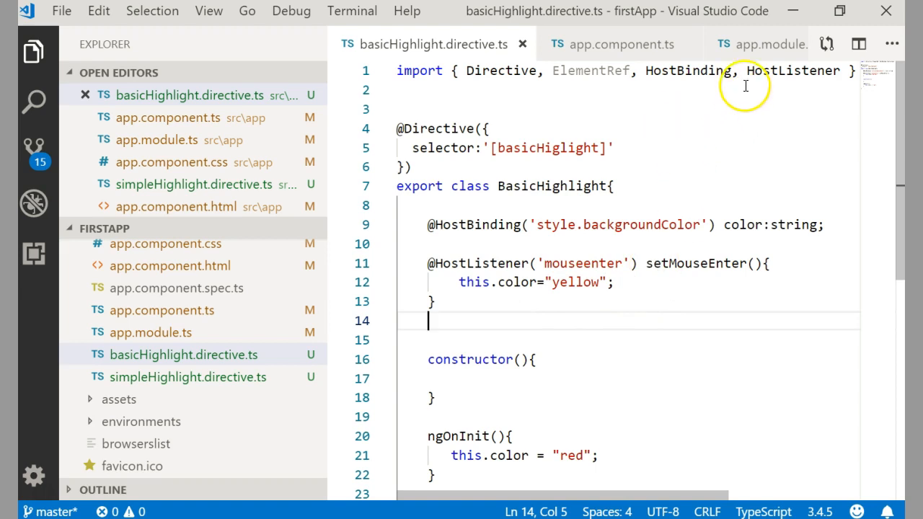
pyautogui.moveTo(796, 130)
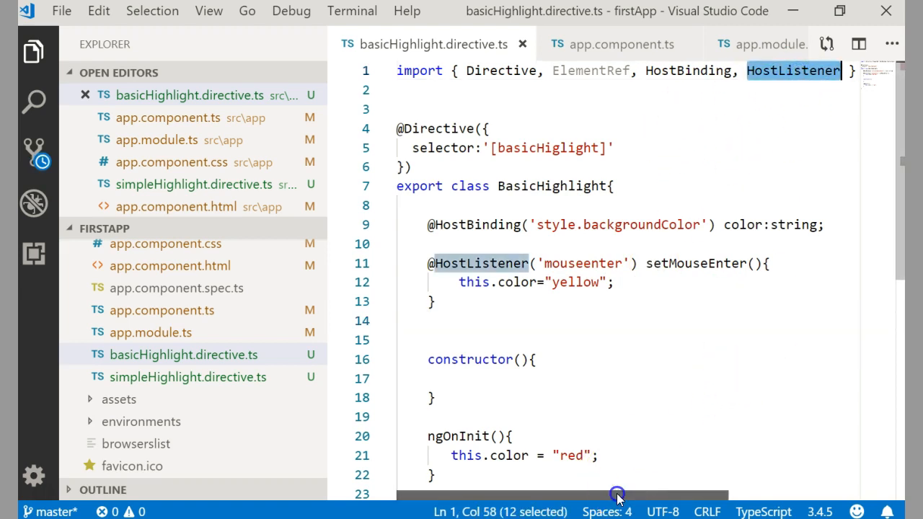
pyautogui.moveTo(510, 385)
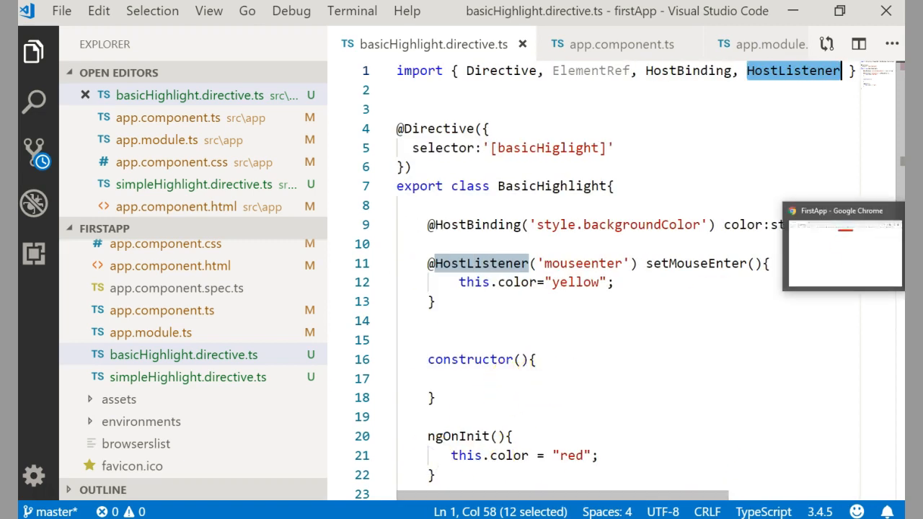
# Hover the submit input at localhost:4200 to confirm it turns yellow.
pyautogui.click(844, 248)
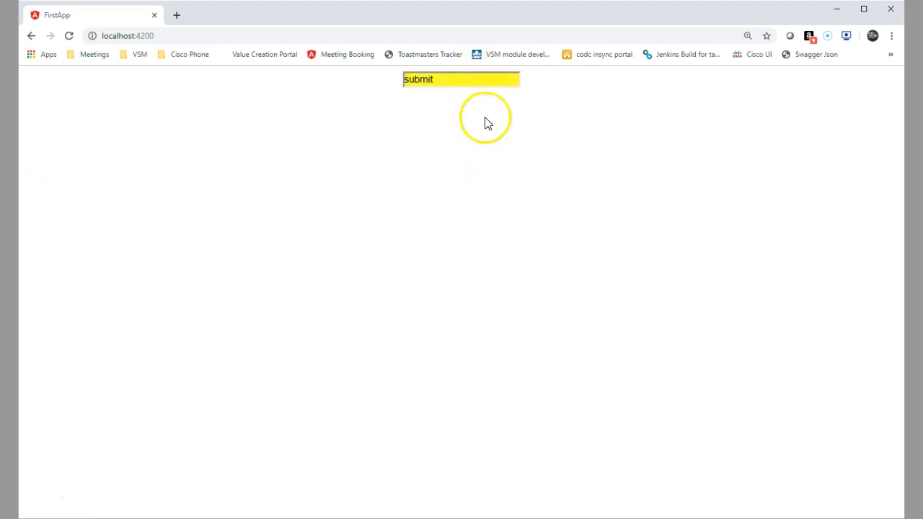
pyautogui.moveTo(541, 274)
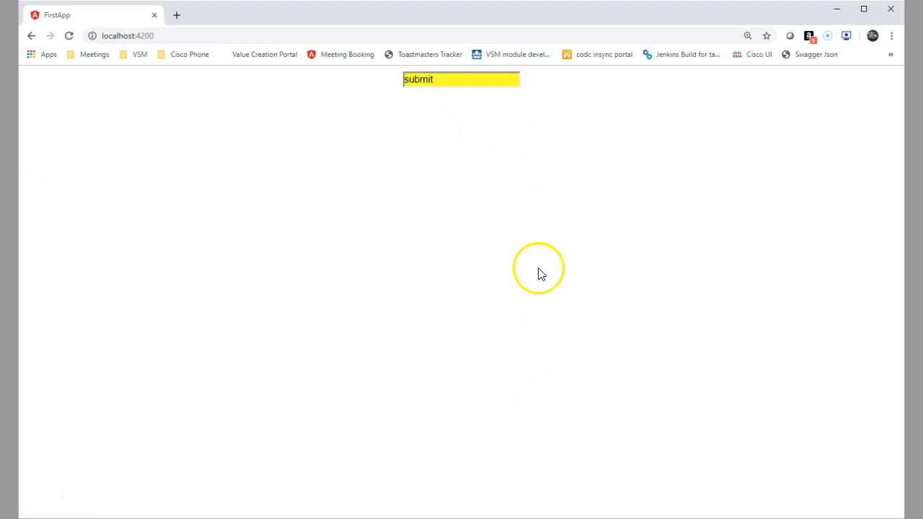
pyautogui.moveTo(532, 320)
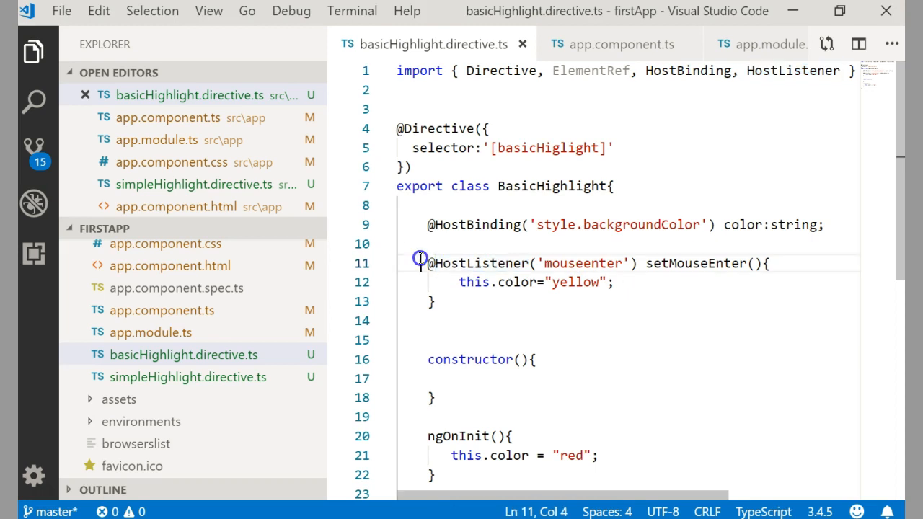
pyautogui.moveTo(421, 262); pyautogui.dragTo(421, 321)
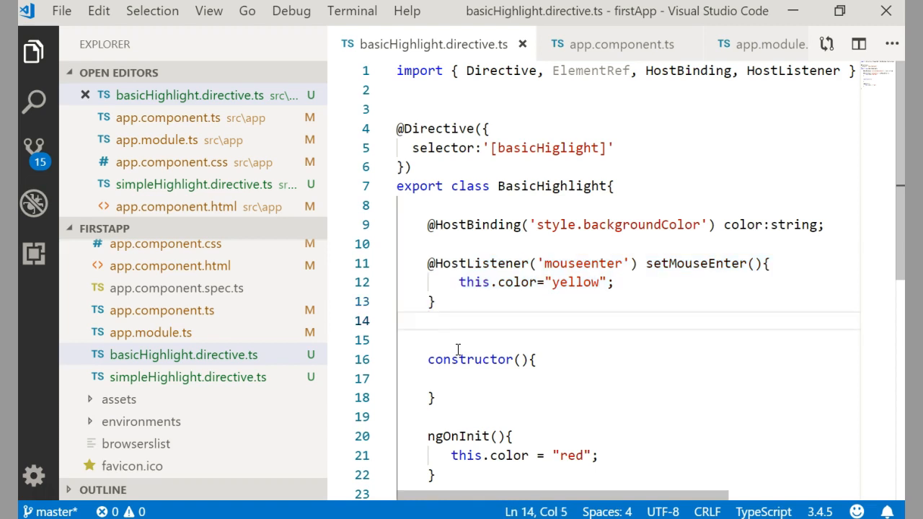
pyautogui.write("@HostListener('mouseenter') setMouseEnter(){")
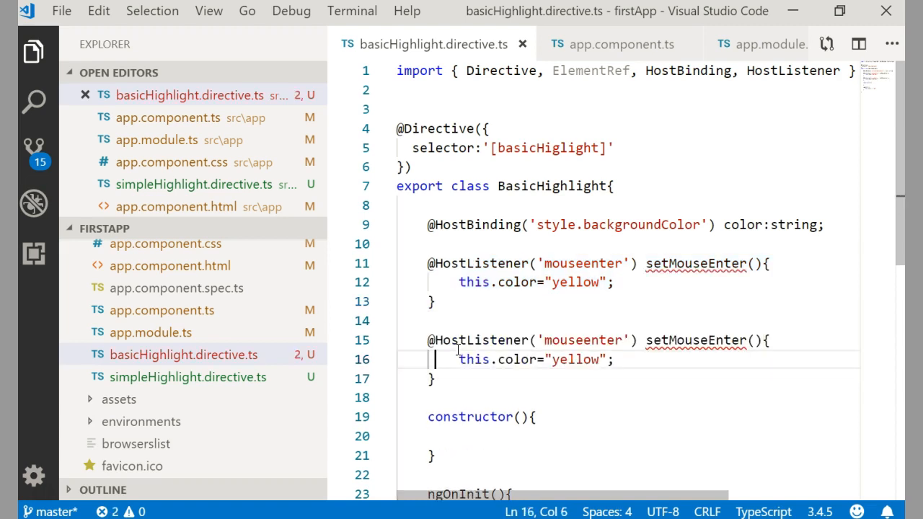
pyautogui.click(569, 340)
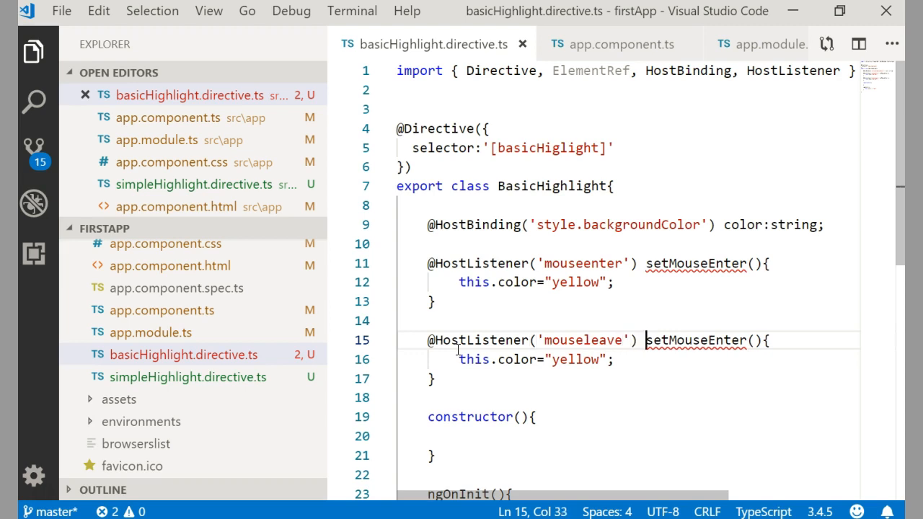
pyautogui.doubleClick(696, 340)
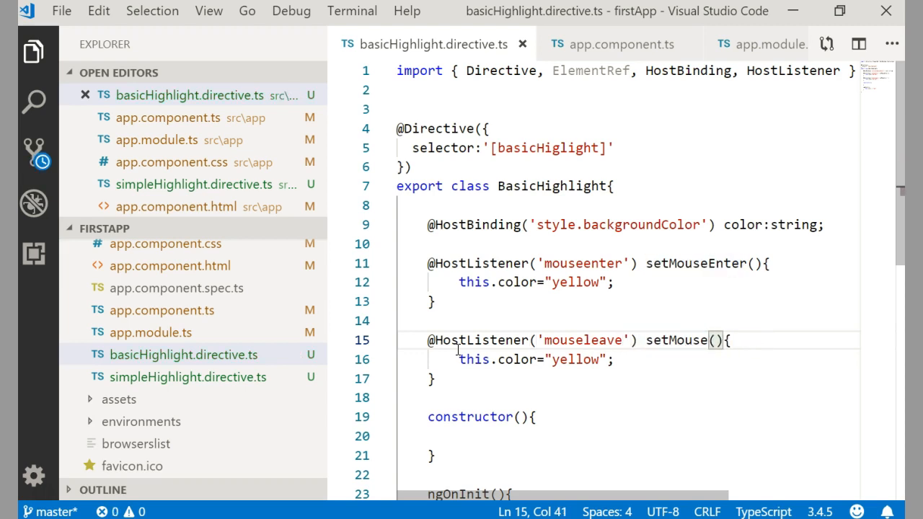
pyautogui.write('Leave')
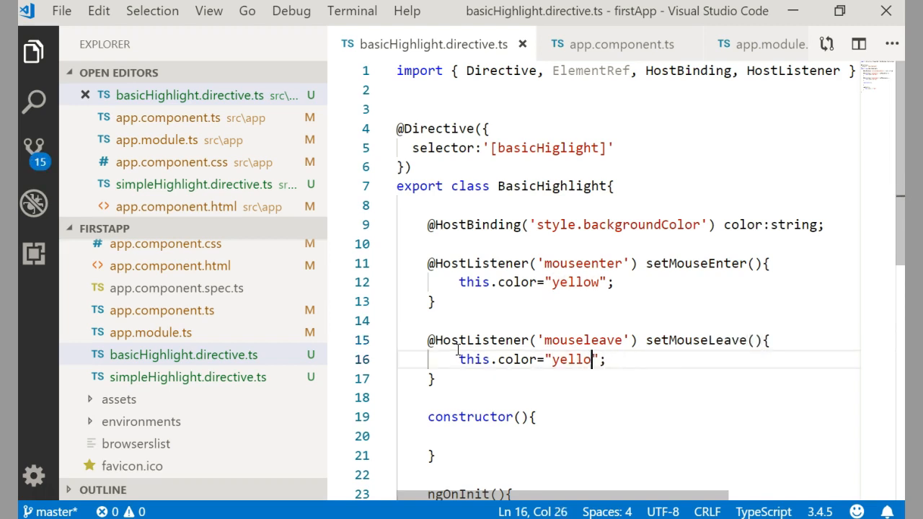
pyautogui.write('re')
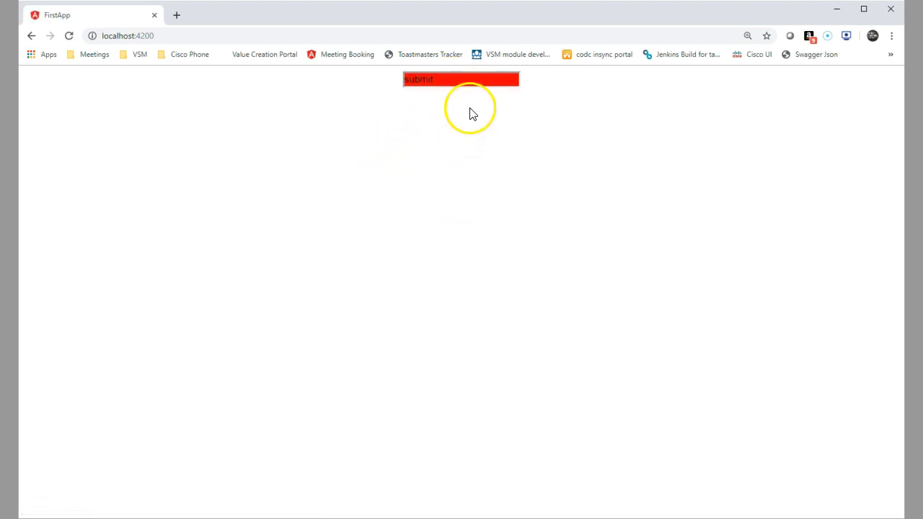
pyautogui.moveTo(475, 173)
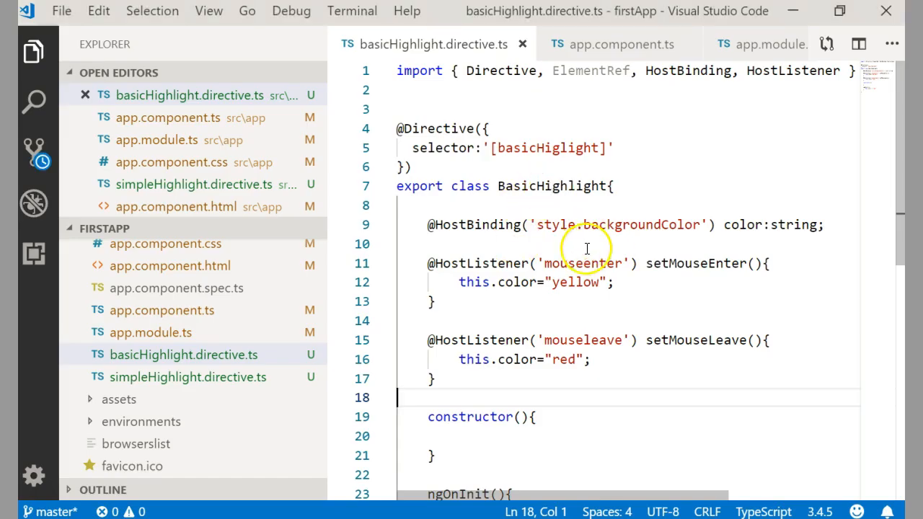
pyautogui.scroll(-3)
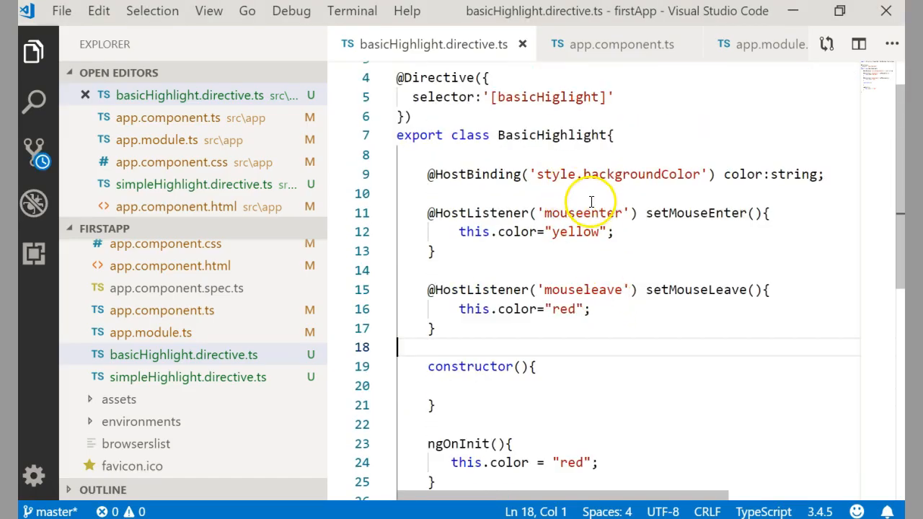
pyautogui.click(600, 288)
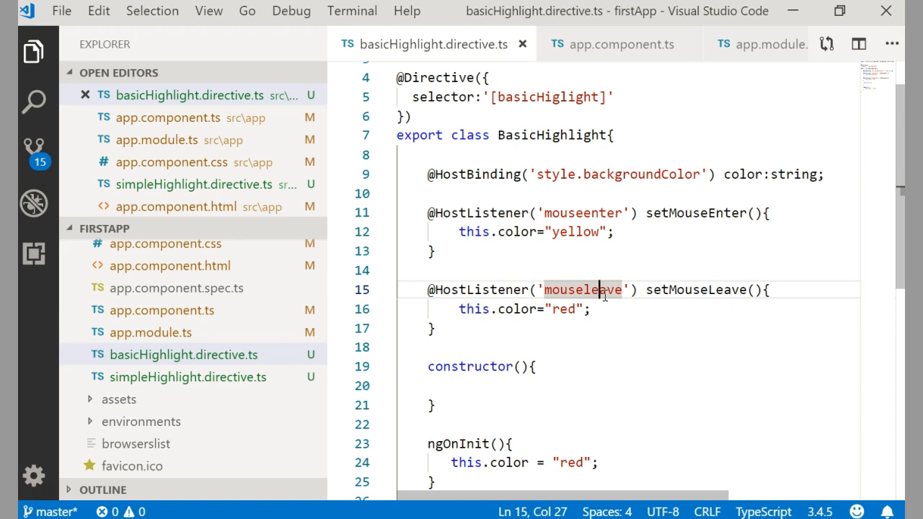
pyautogui.moveTo(667, 222)
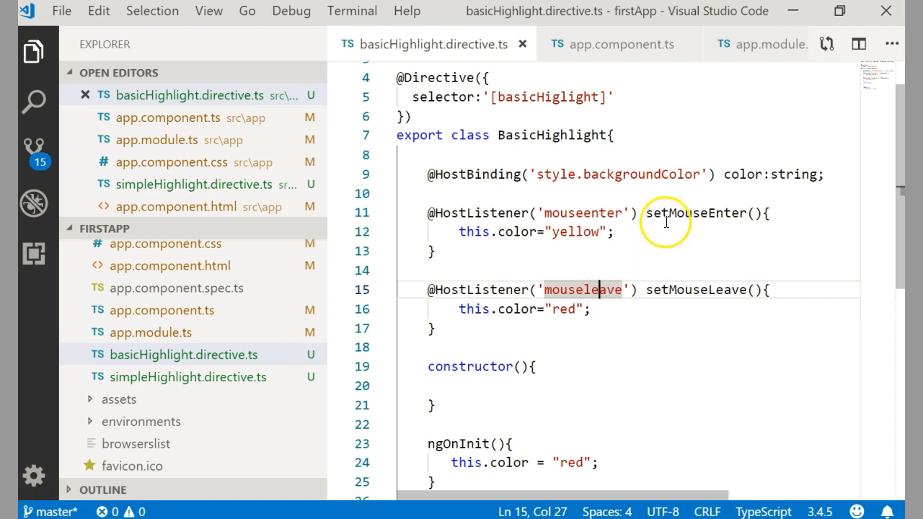
pyautogui.click(591, 213)
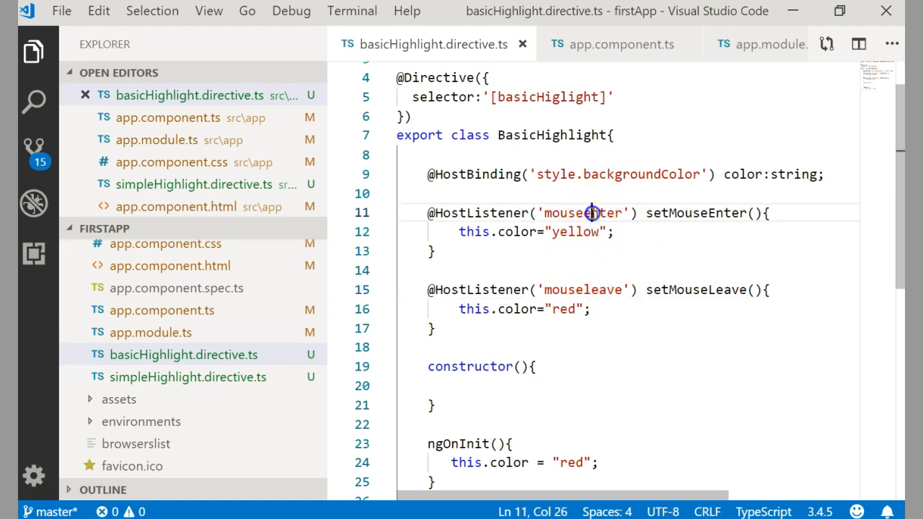
pyautogui.doubleClick(583, 288)
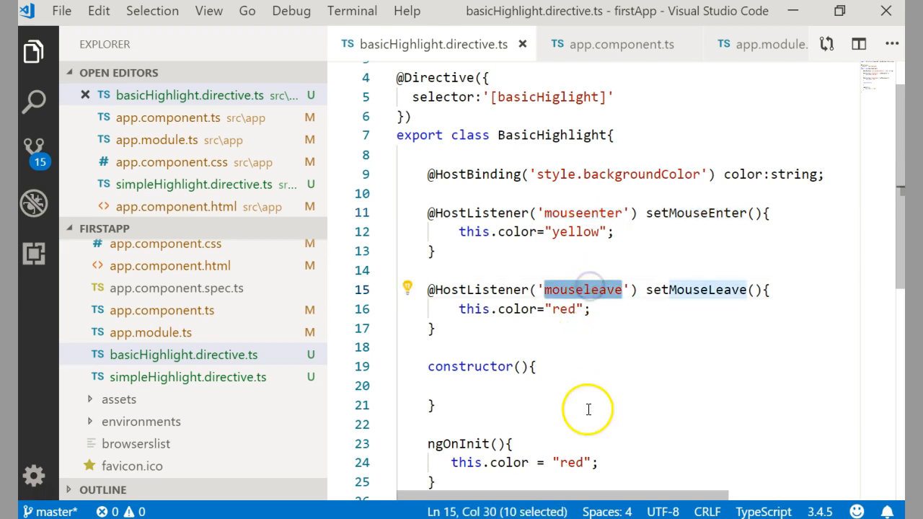
pyautogui.scroll(-3)
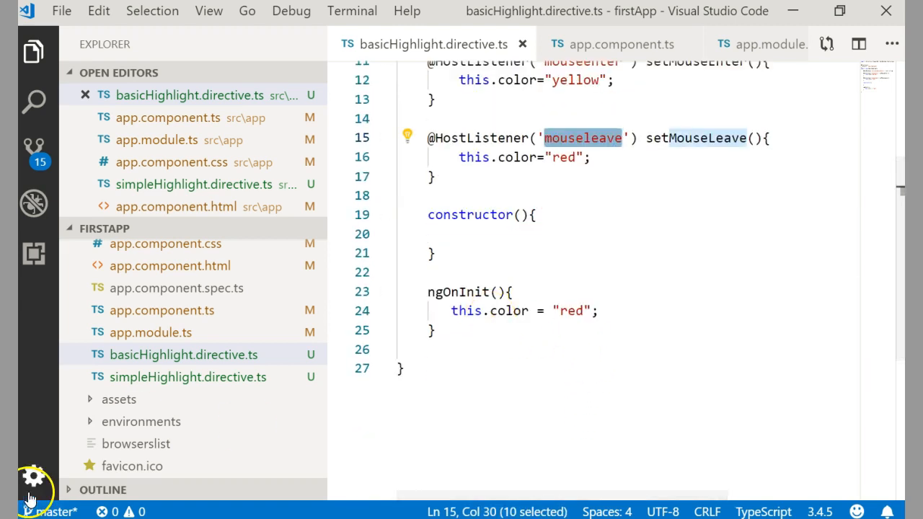